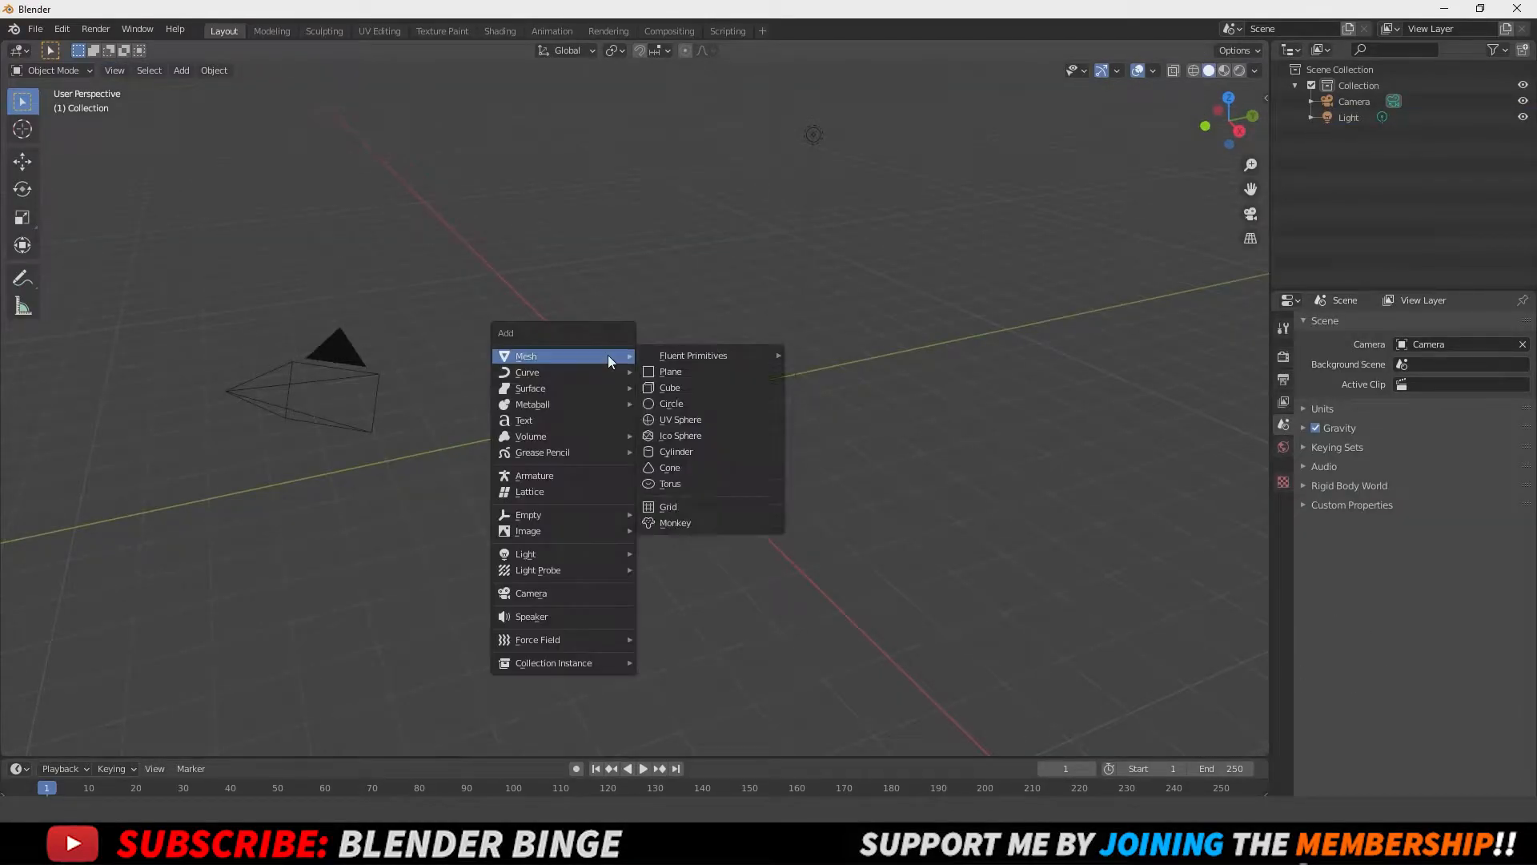
mouse_move(707, 483)
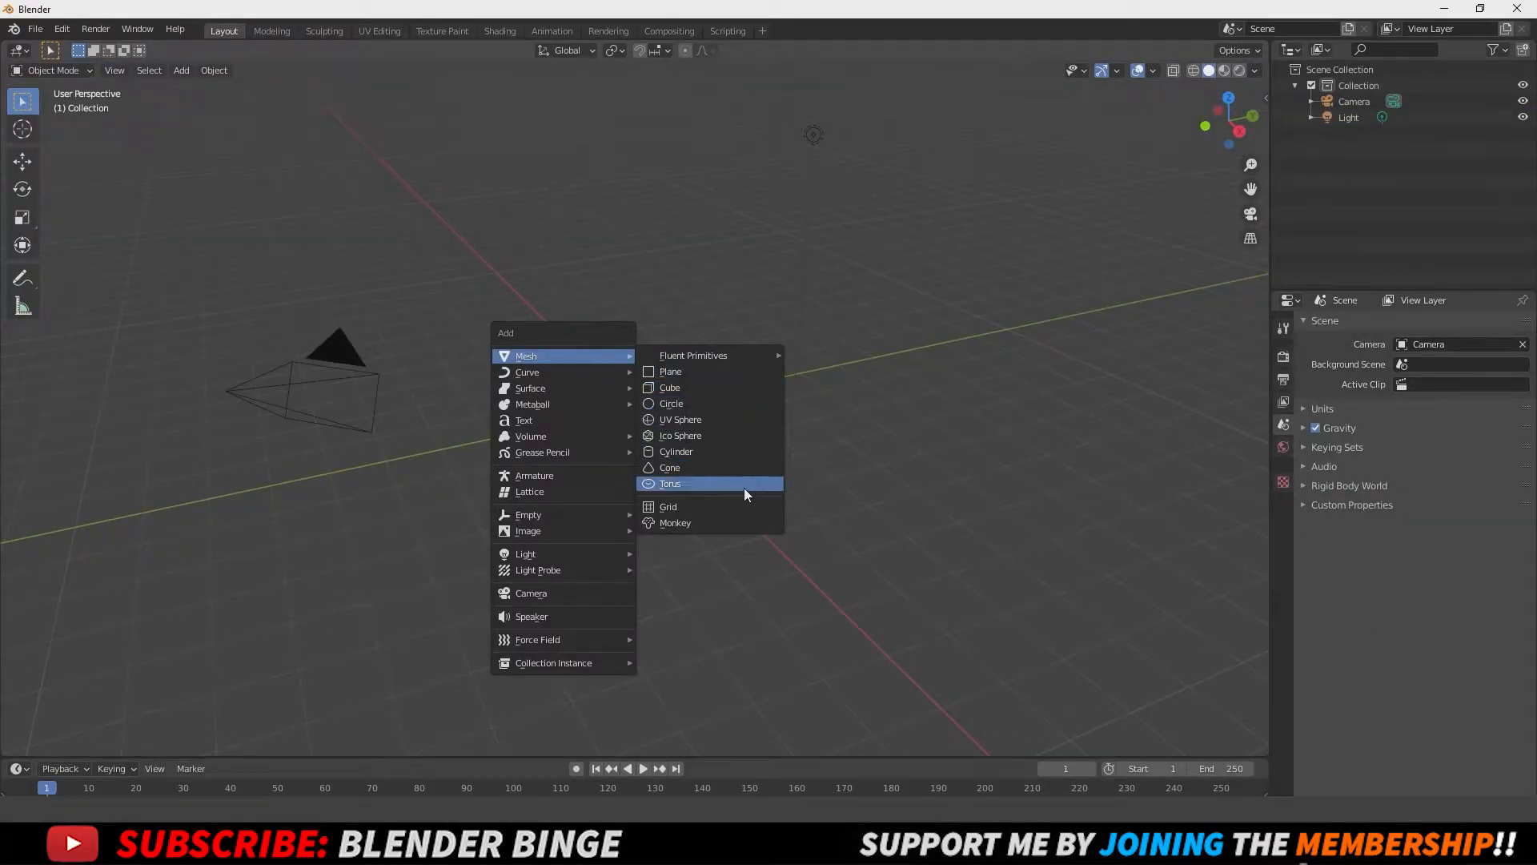
Step: Add a torus mesh at the world origin and check its segment settings
click(669, 484)
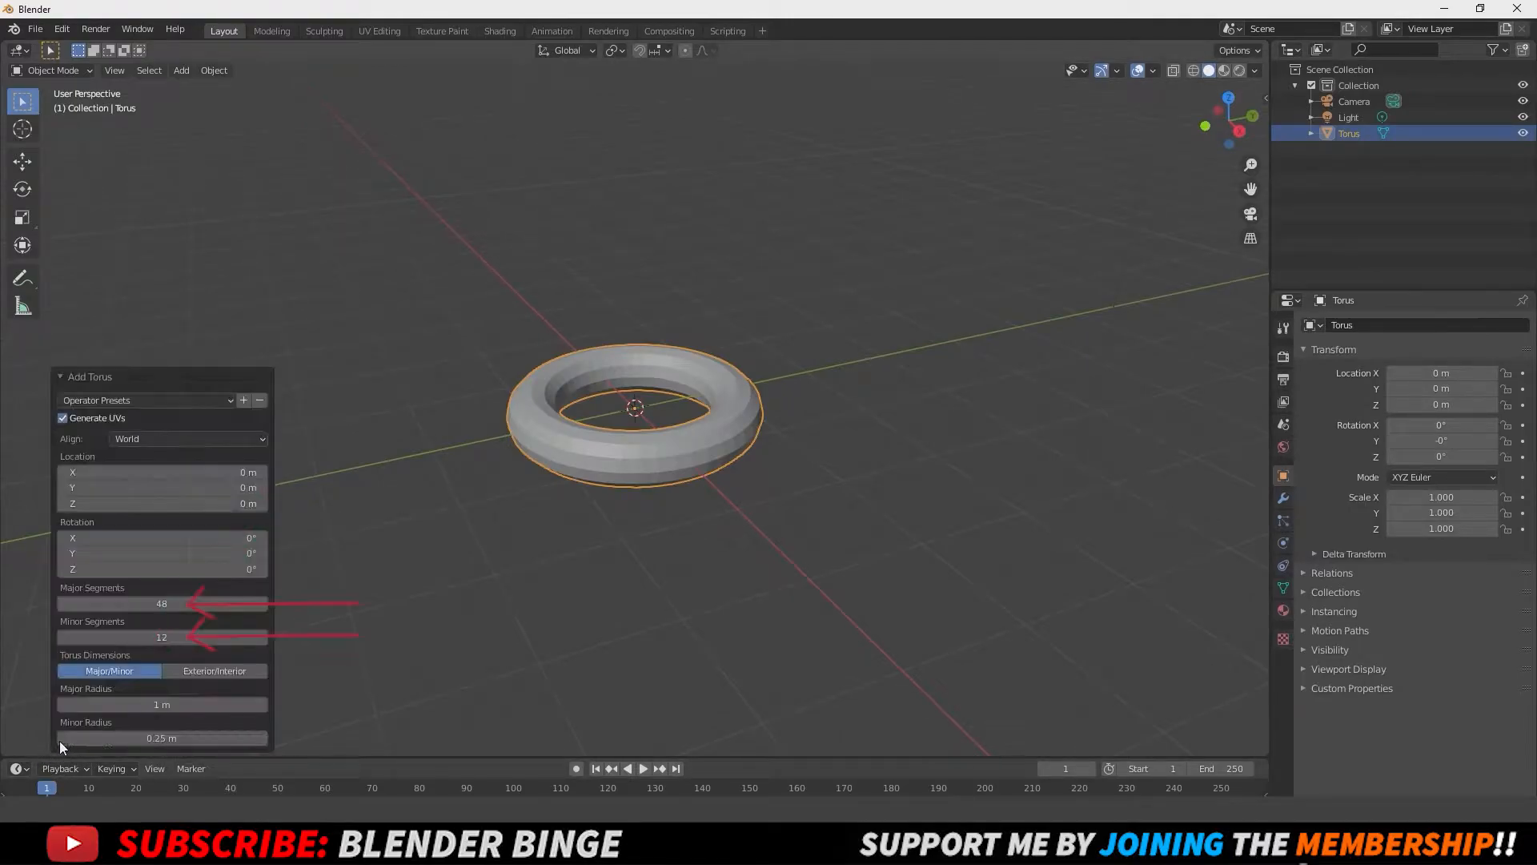
click(162, 603)
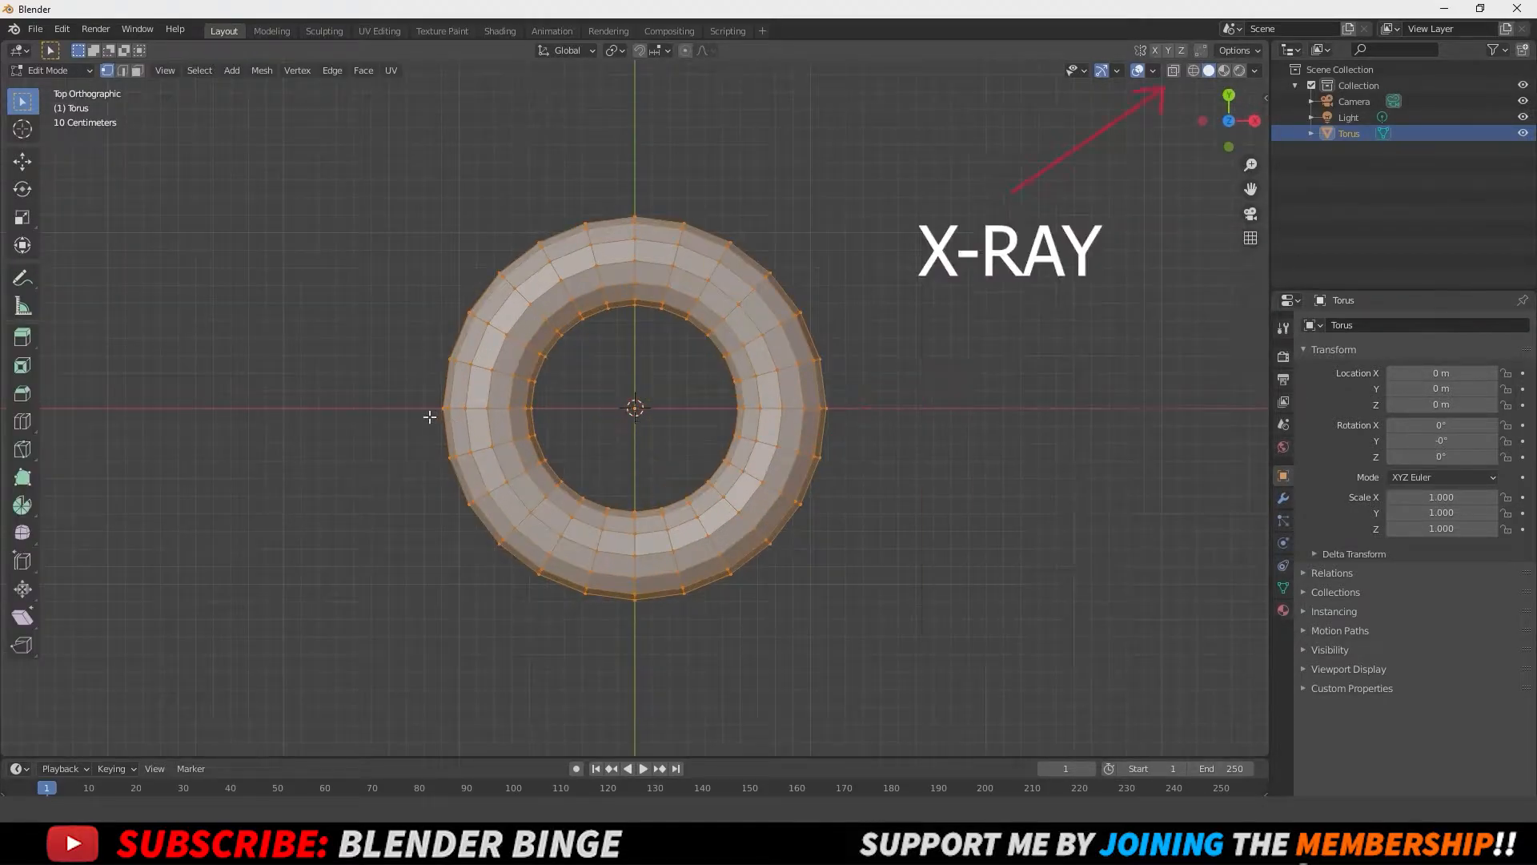
Step: Enable X-Ray and box-select the vertices of the torus's lower half
click(1172, 70)
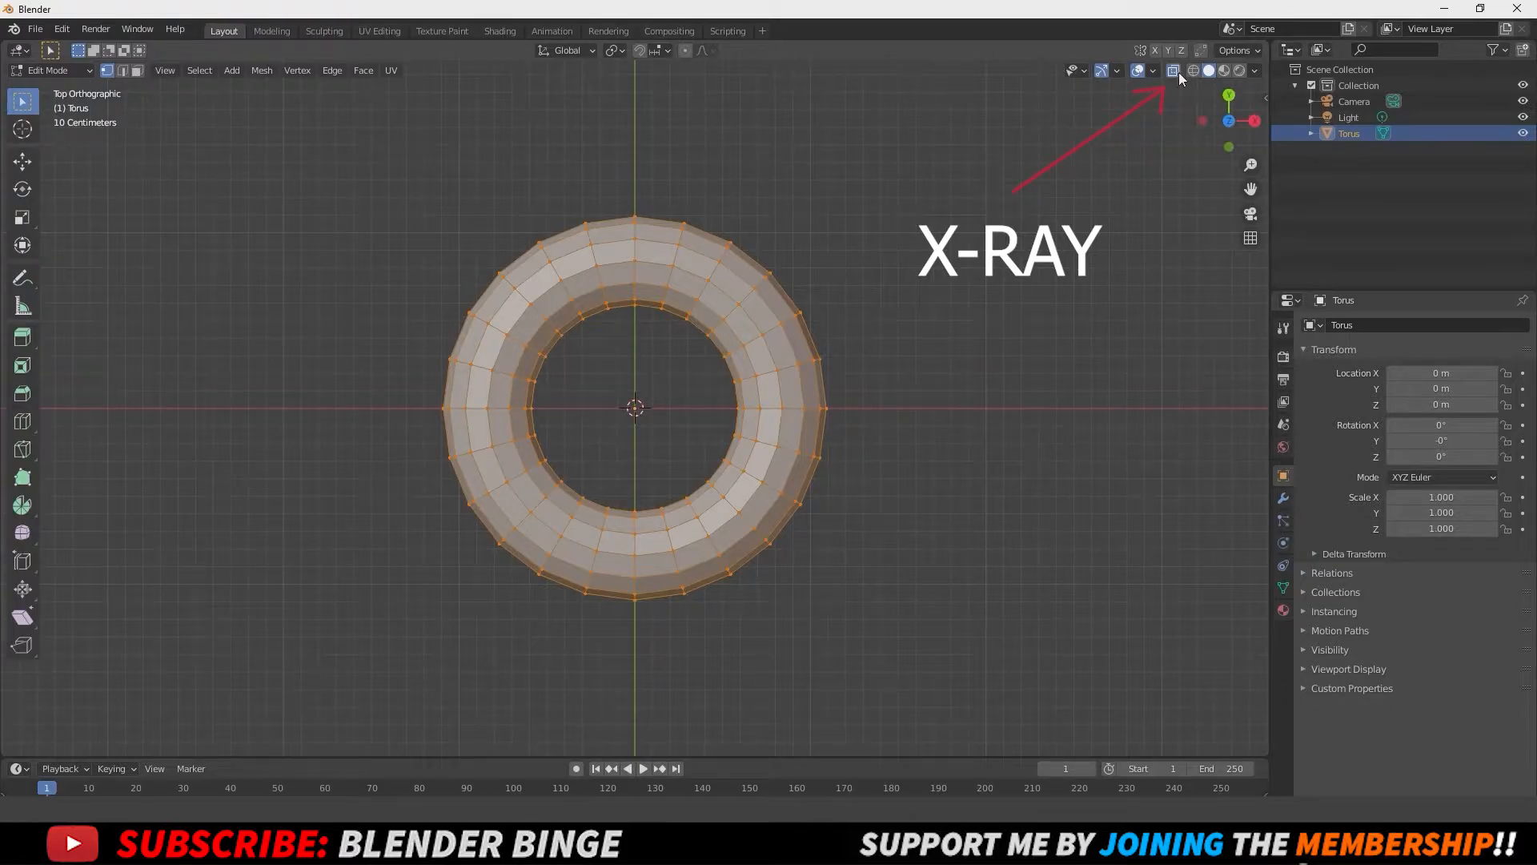
click(1171, 70)
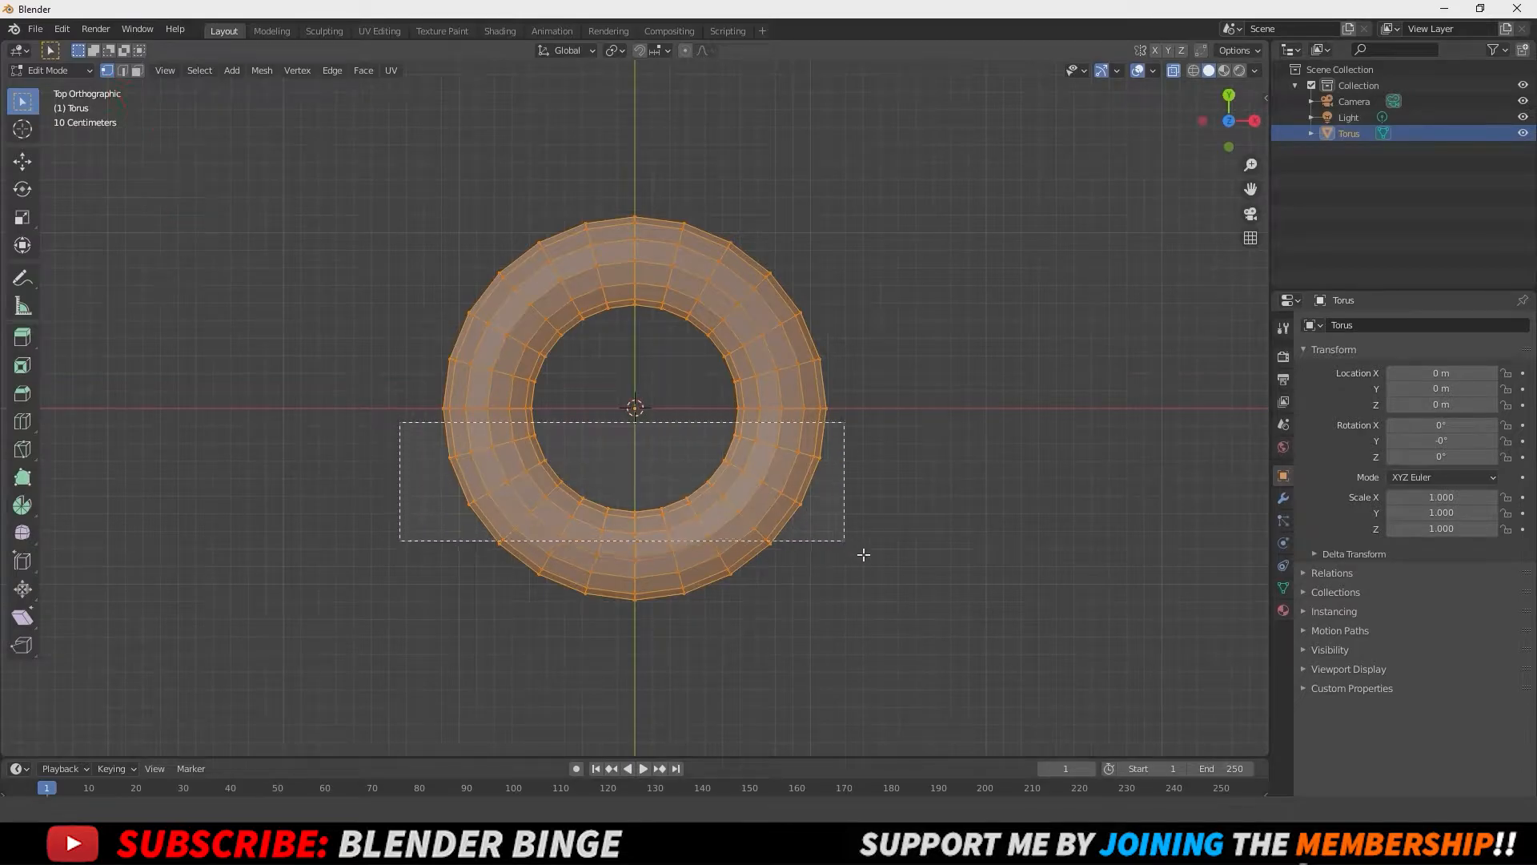
drag(400, 421, 843, 544)
text(90)
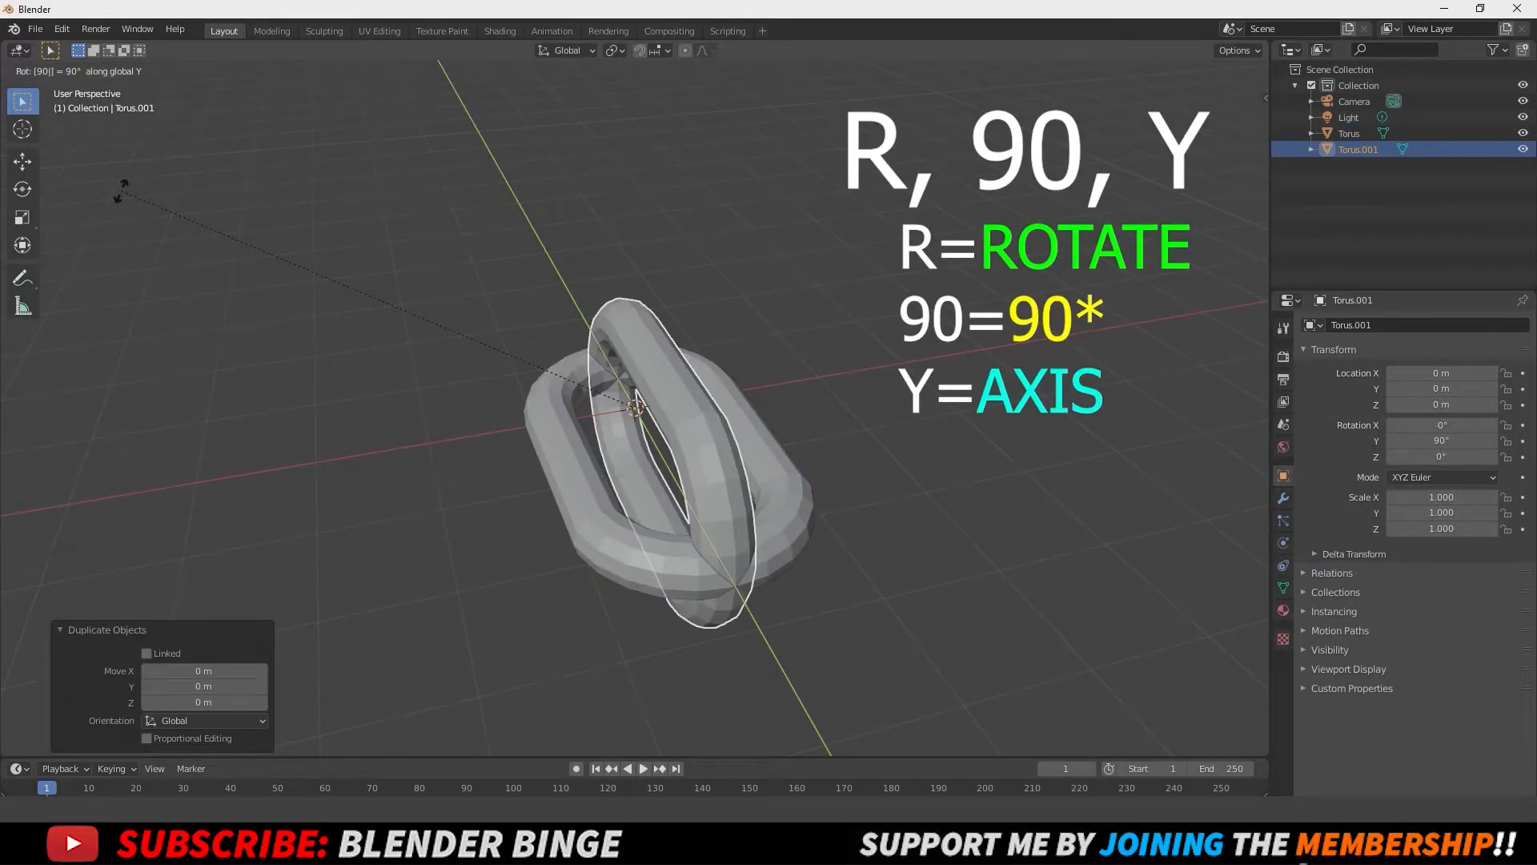
Step: Stand the duplicate link at 90°, interlock it and join both links with Ctrl+J
key(g)
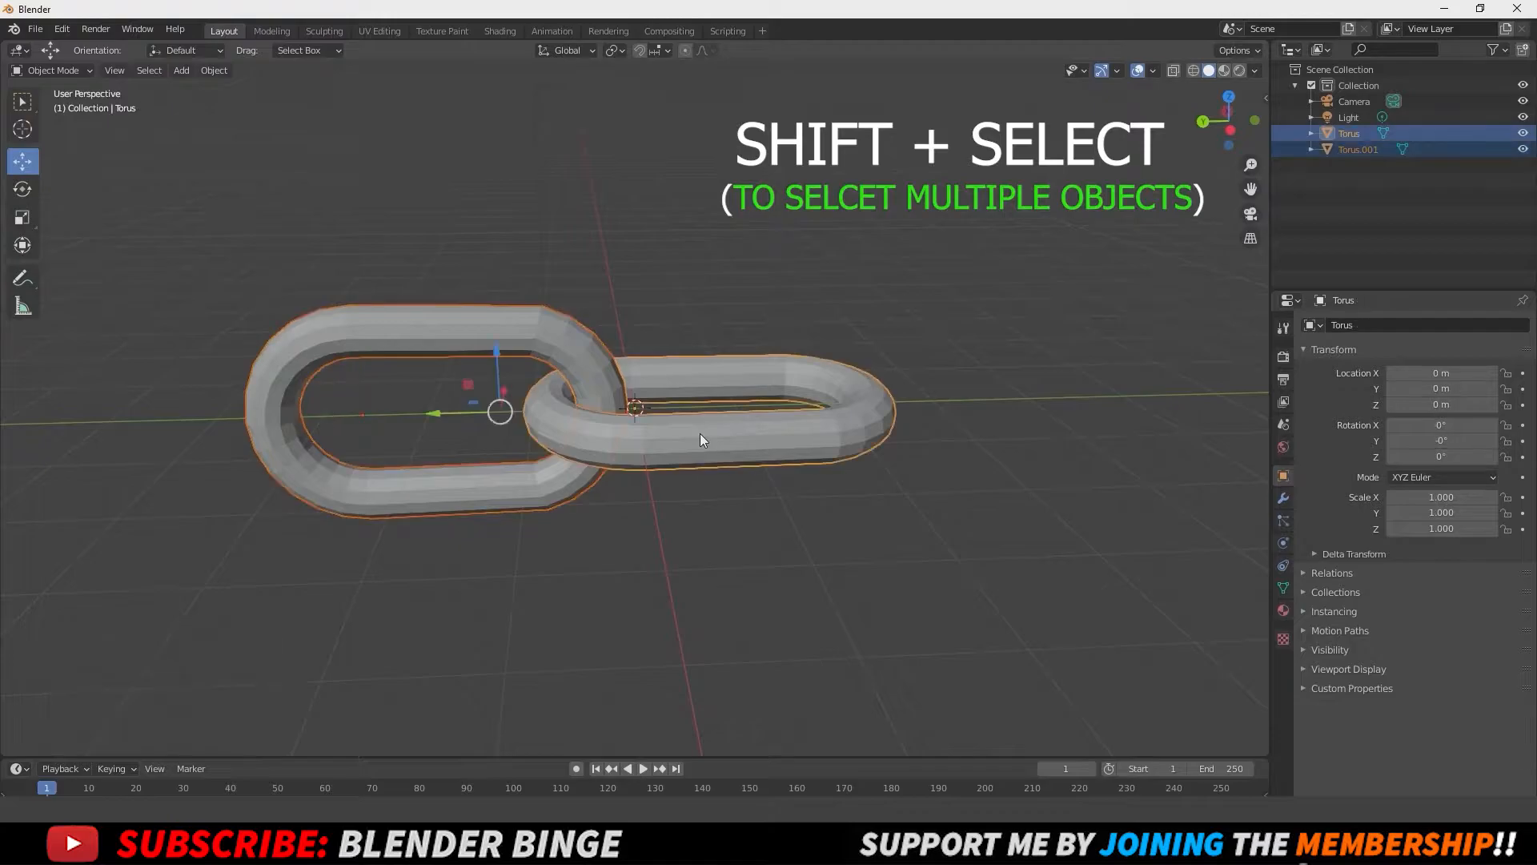
key(ctrl+j)
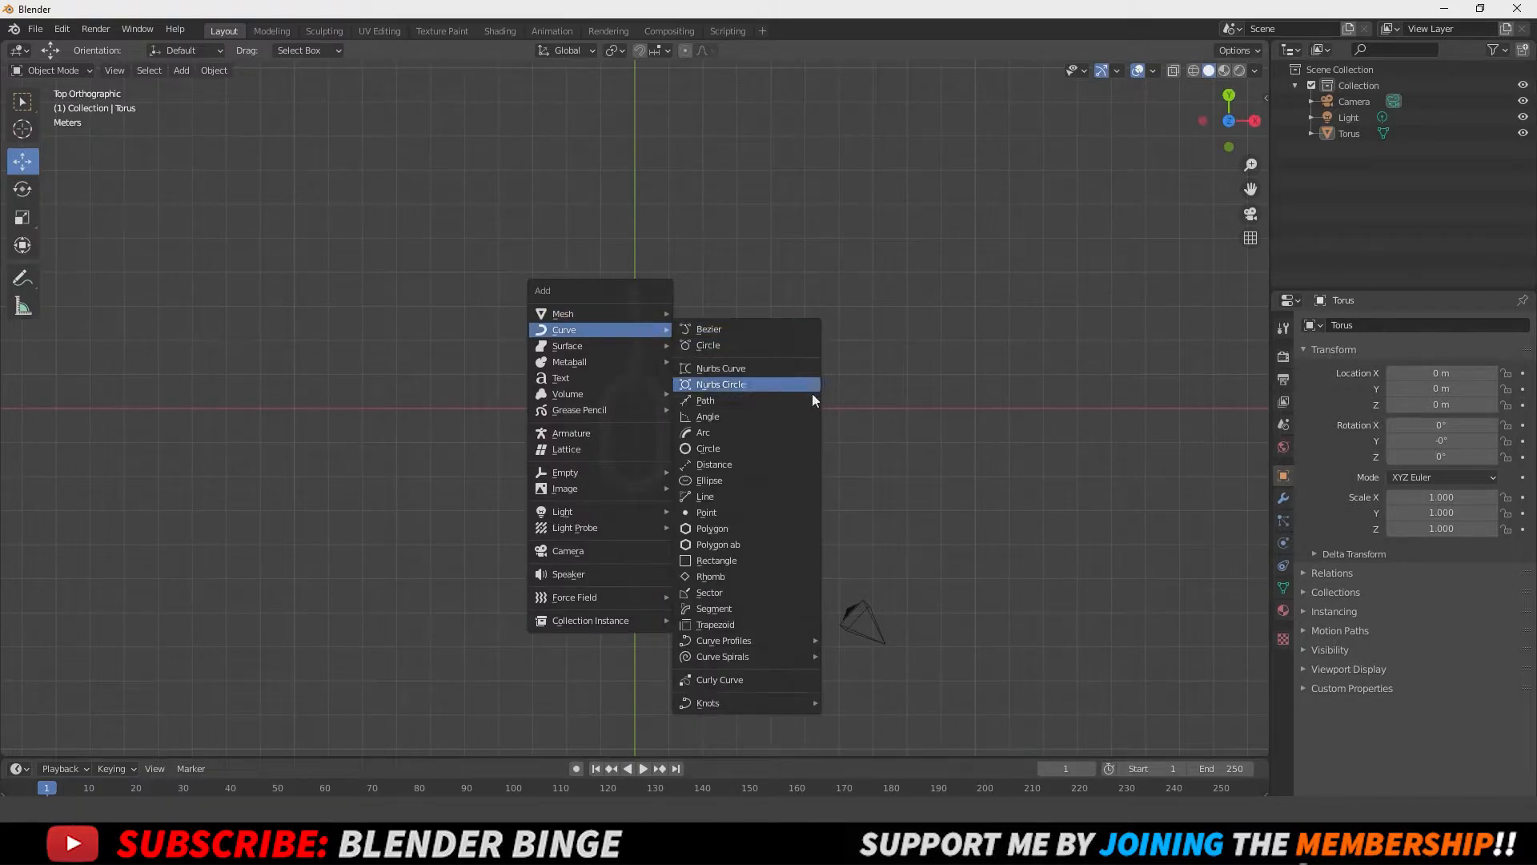
Step: Add a NURBS path beside the chain, scale it up about 2.5 times, then reselect the chain
click(703, 400)
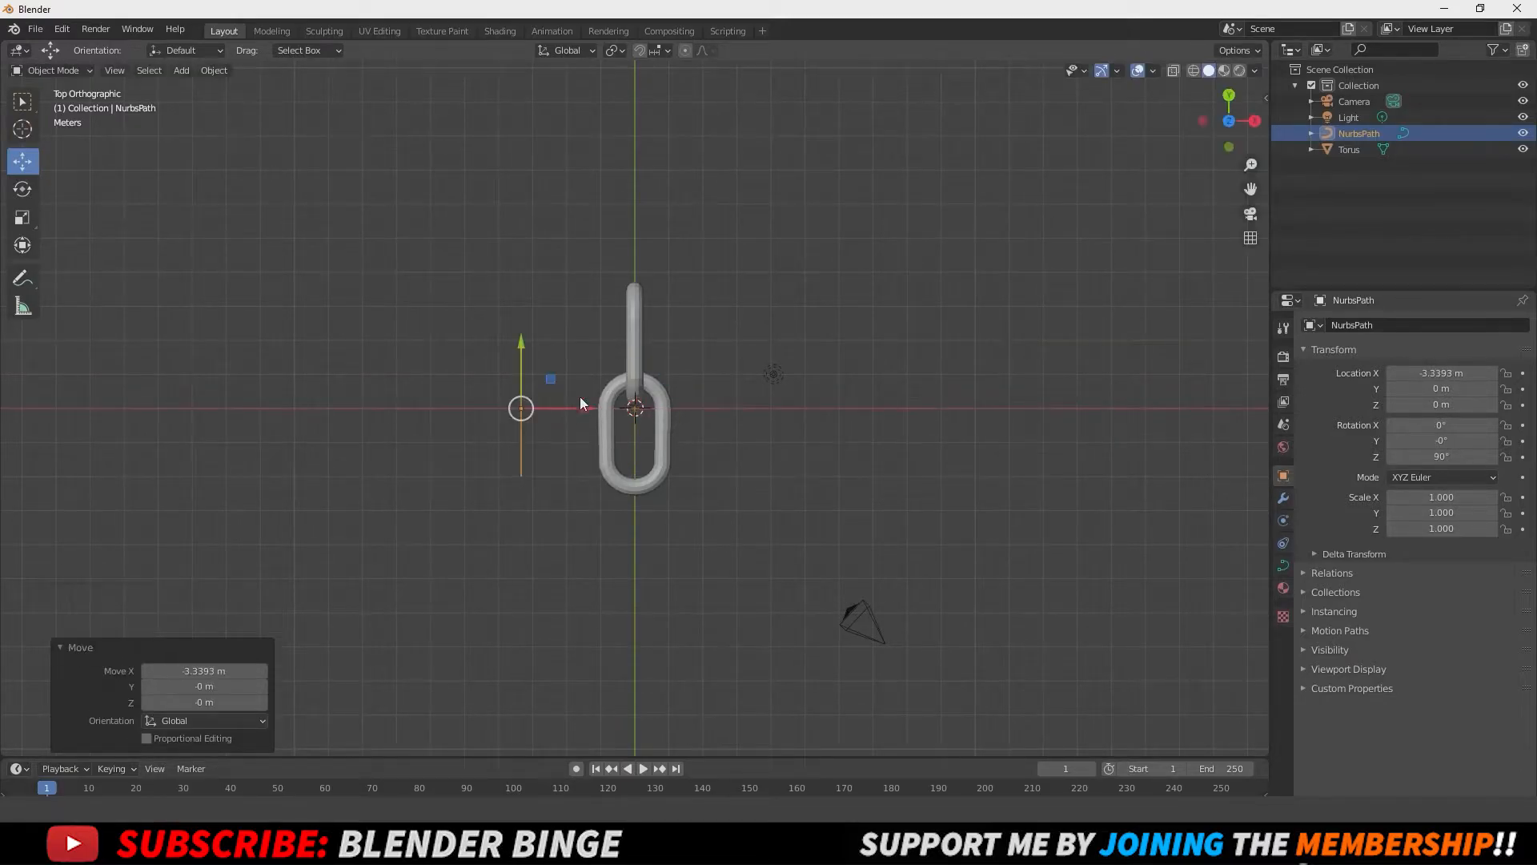
key(s)
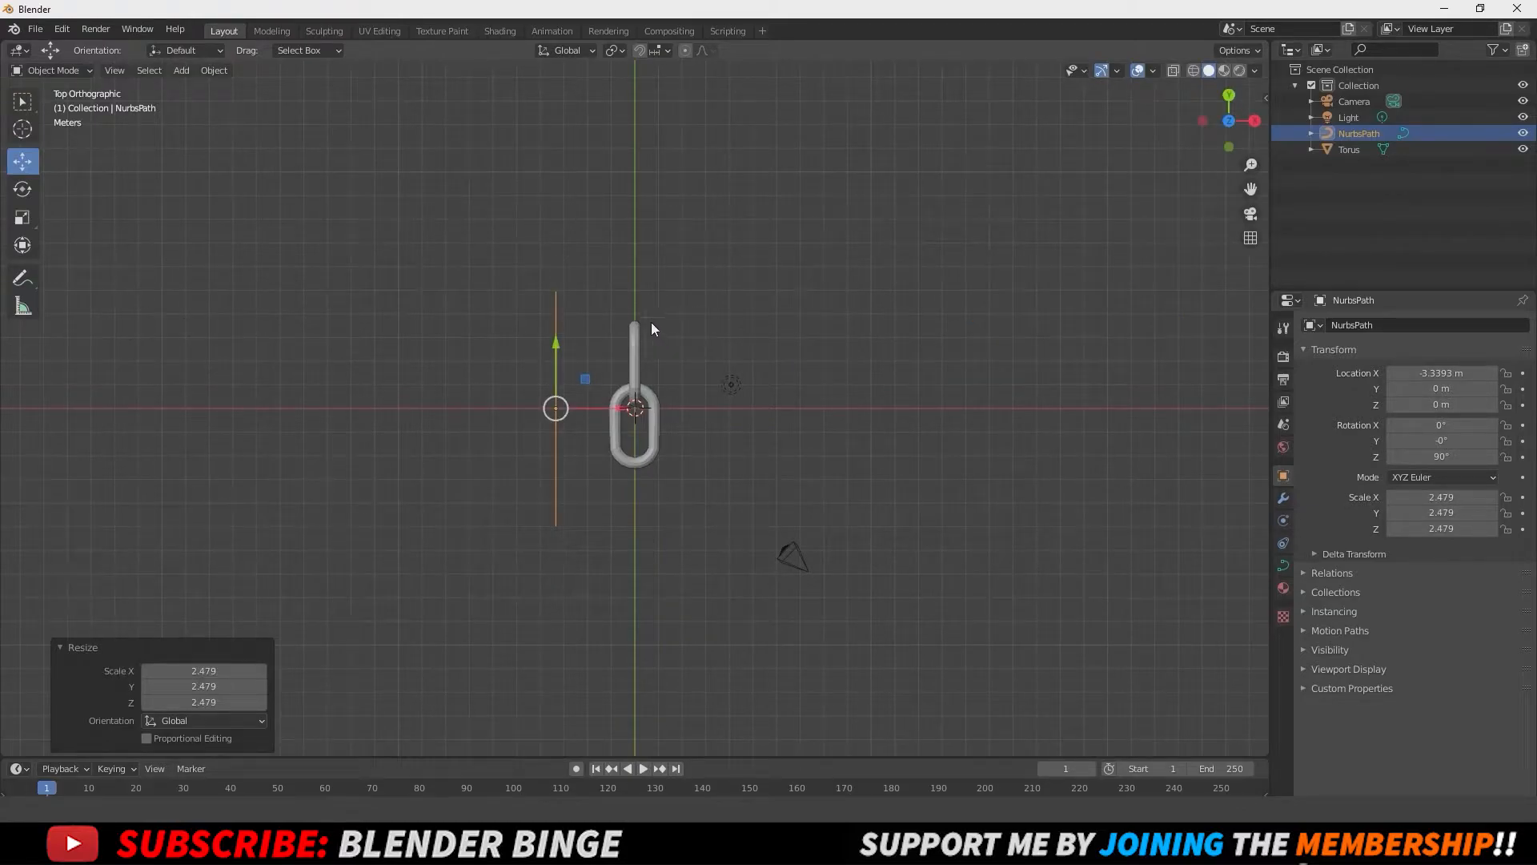
click(1349, 148)
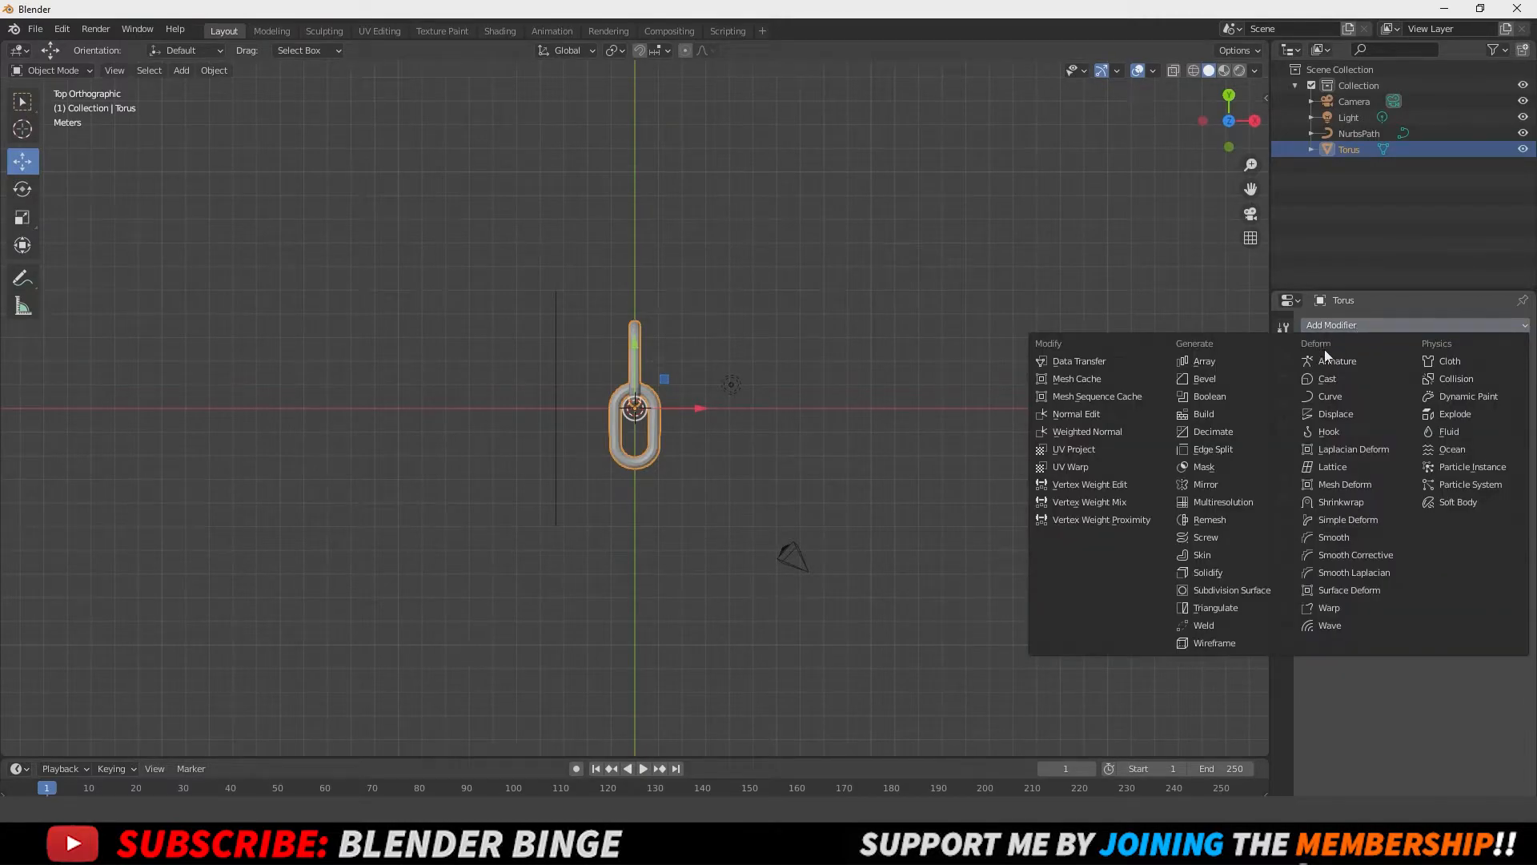
Step: Add an Array modifier with relative offset X 0.000 and Y 0.85 along the link's length
click(1204, 361)
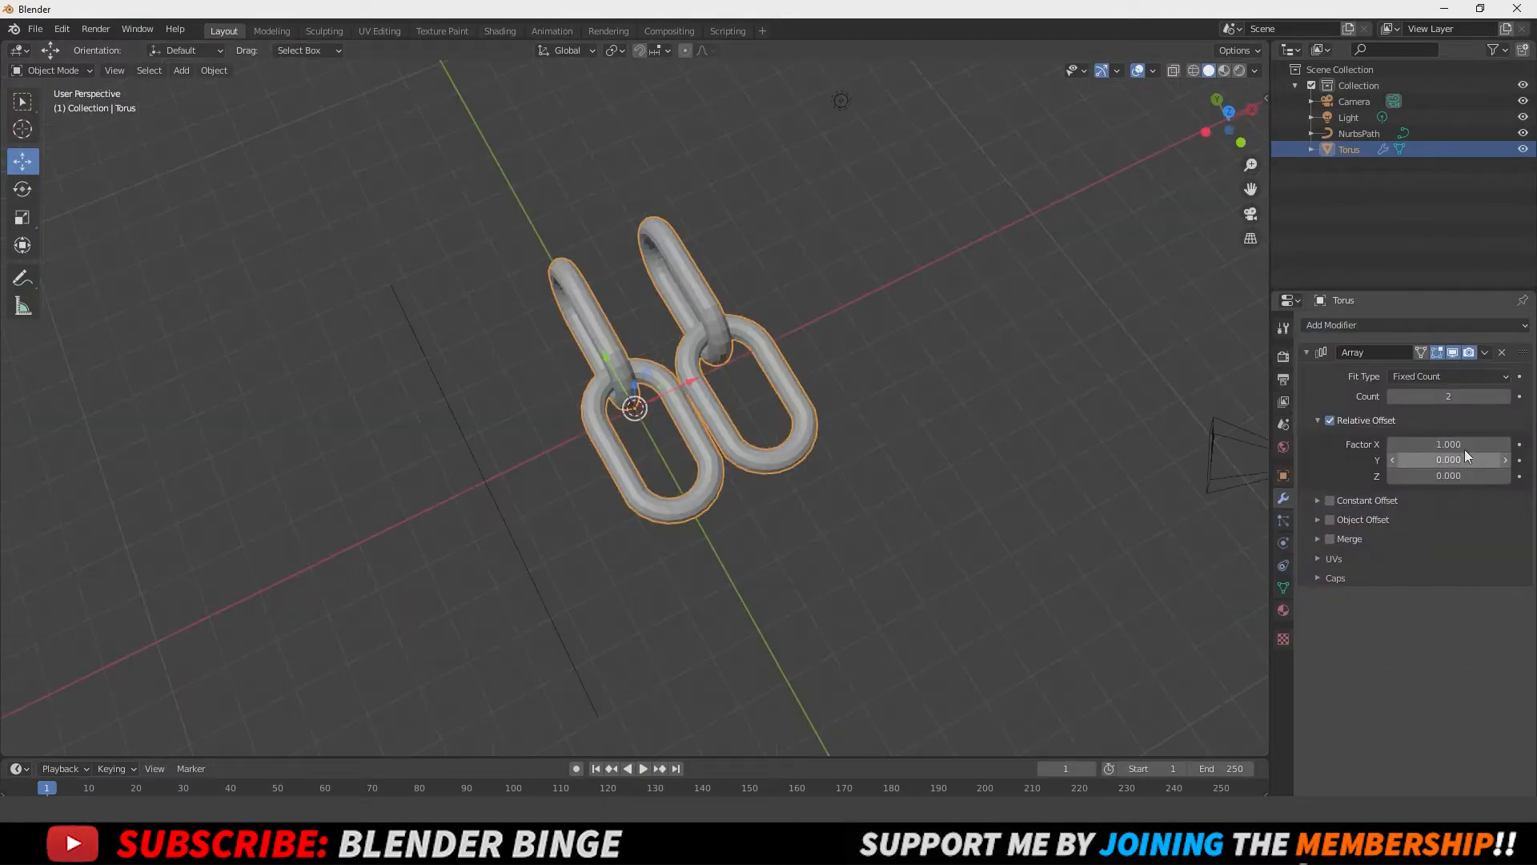
drag(1448, 444, 1460, 444)
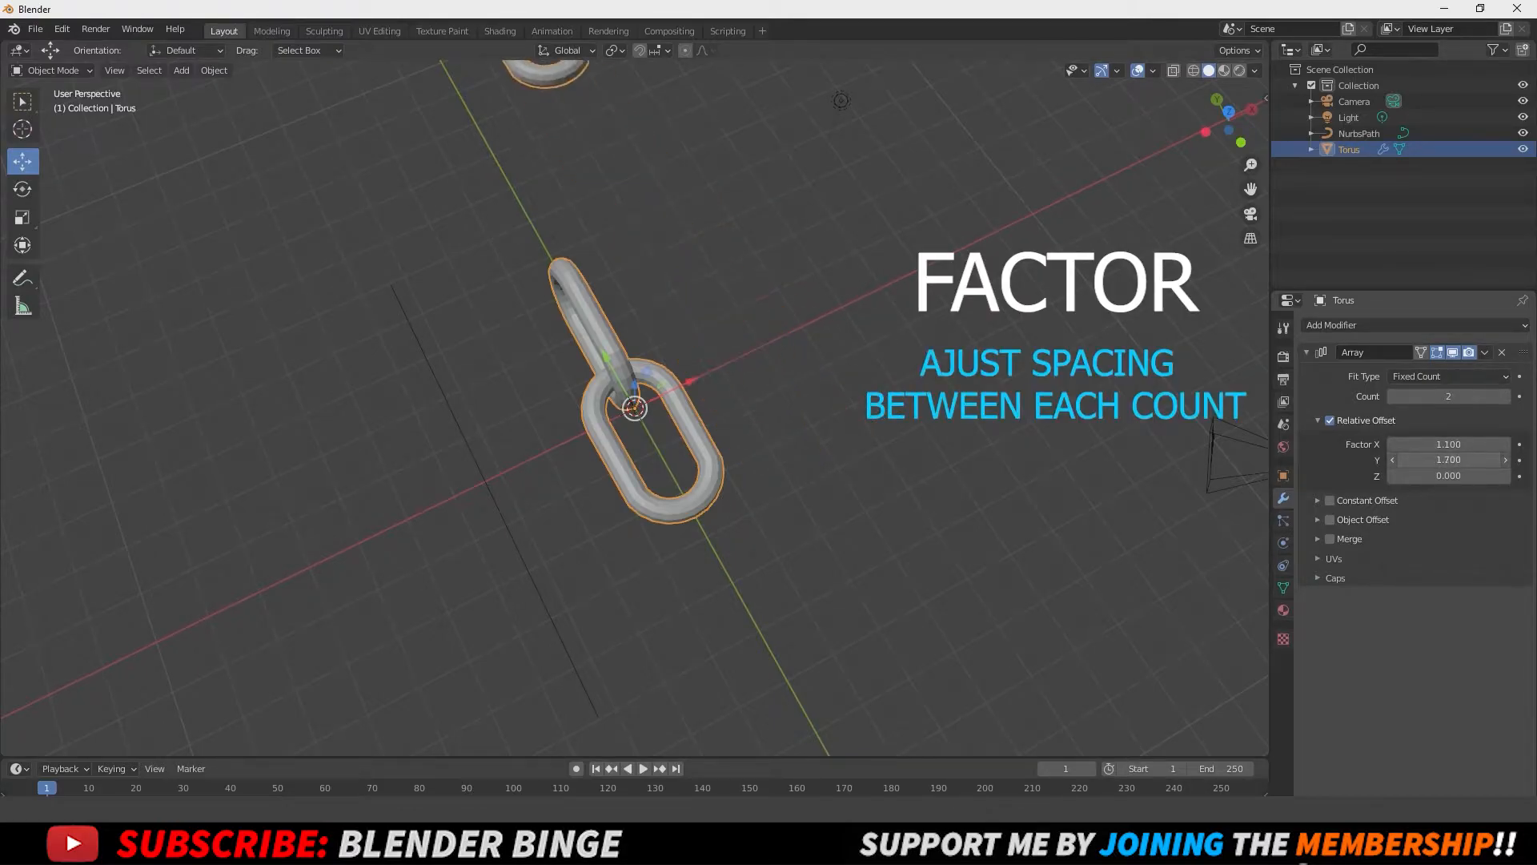
click(1447, 444)
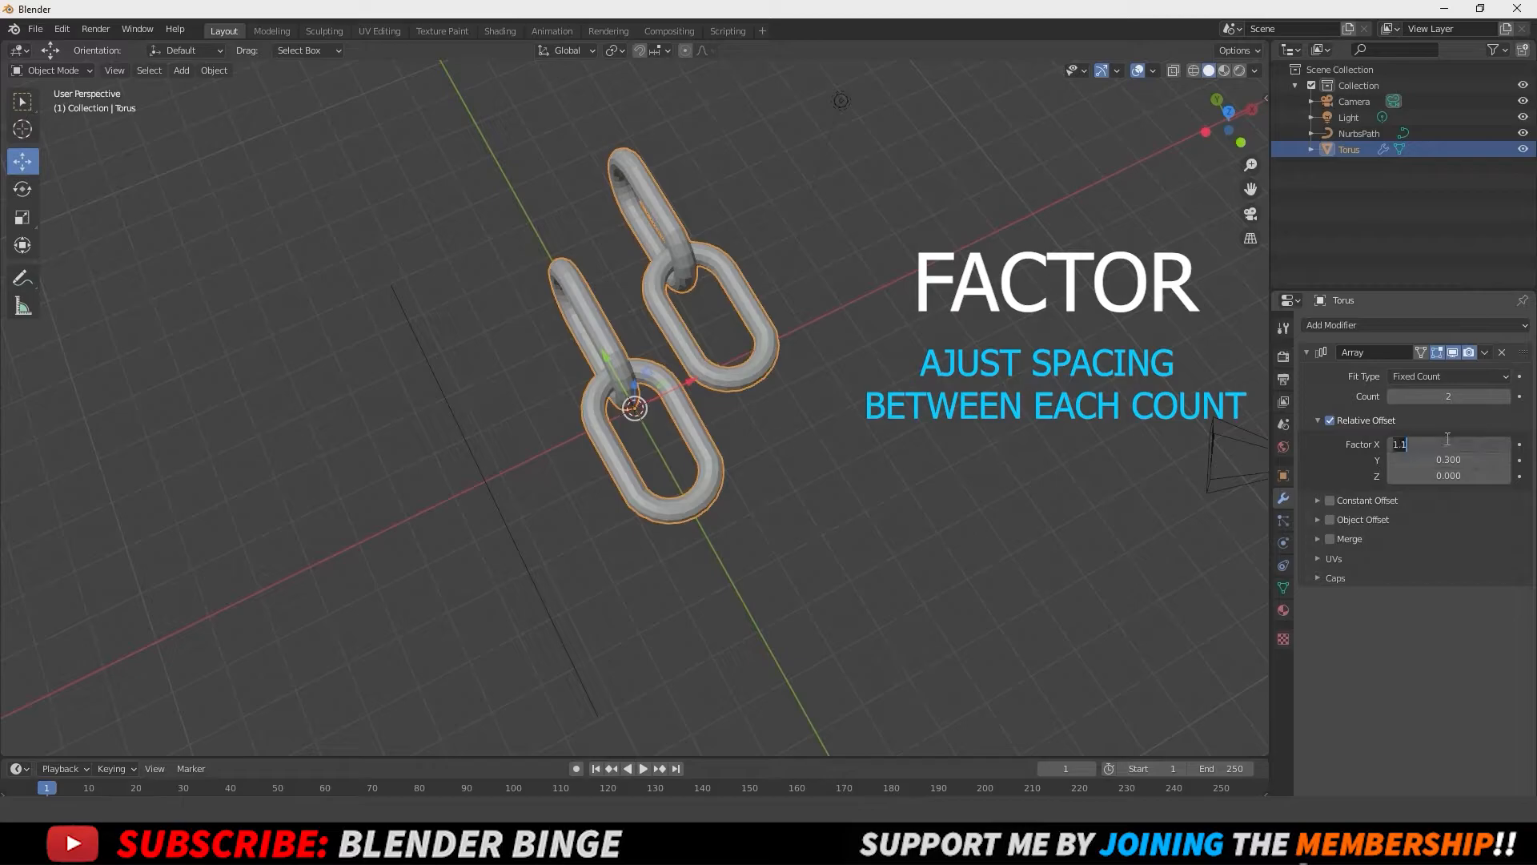
text(0.000)
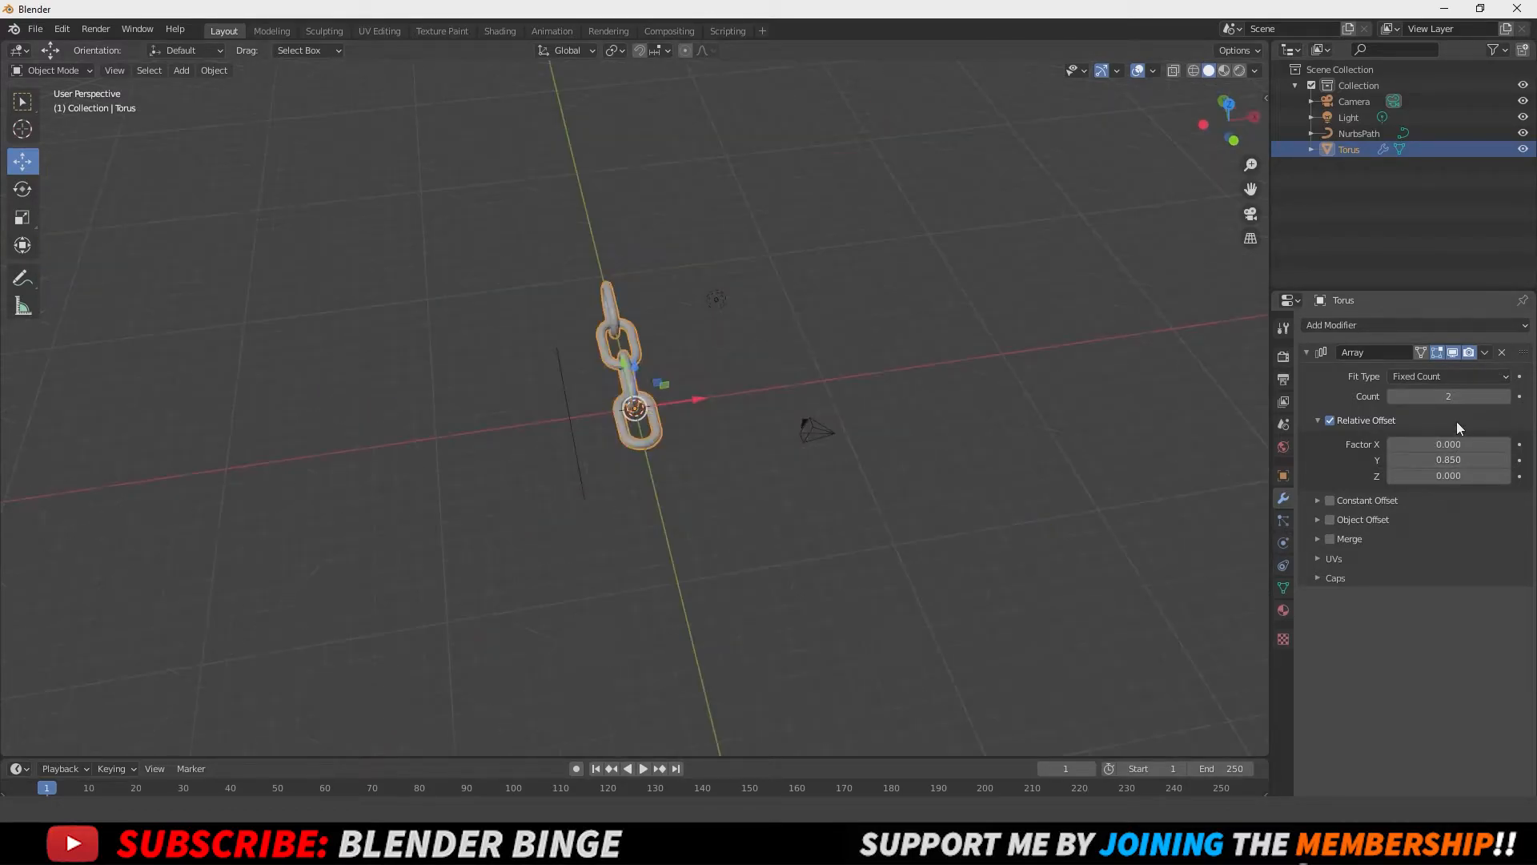
Step: Lengthen the array and set its Fit Type to Fit Curve on the NurbsPath
click(1449, 396)
text(7)
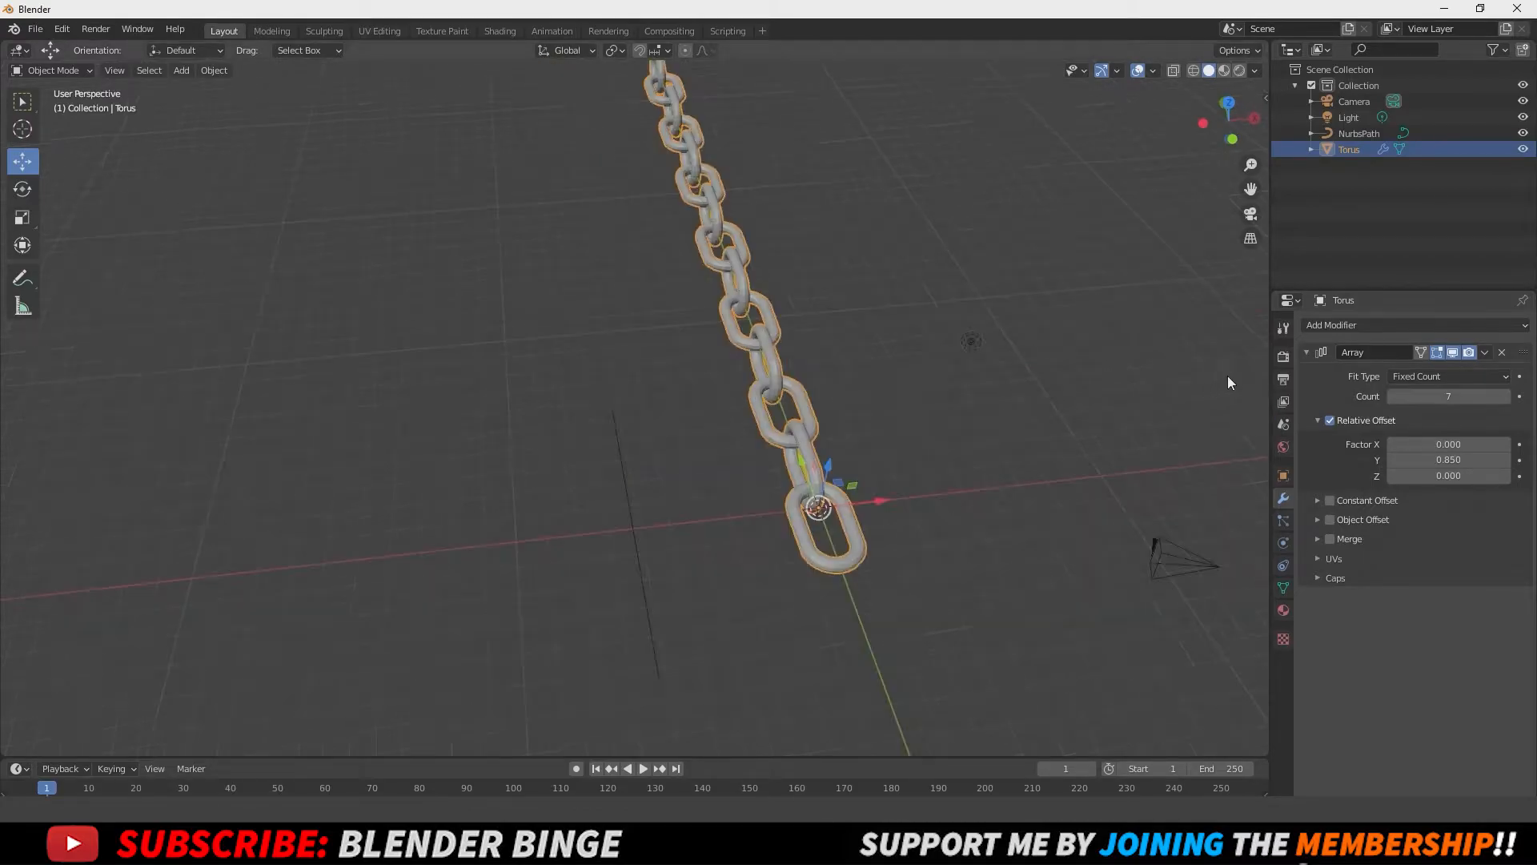
click(1449, 375)
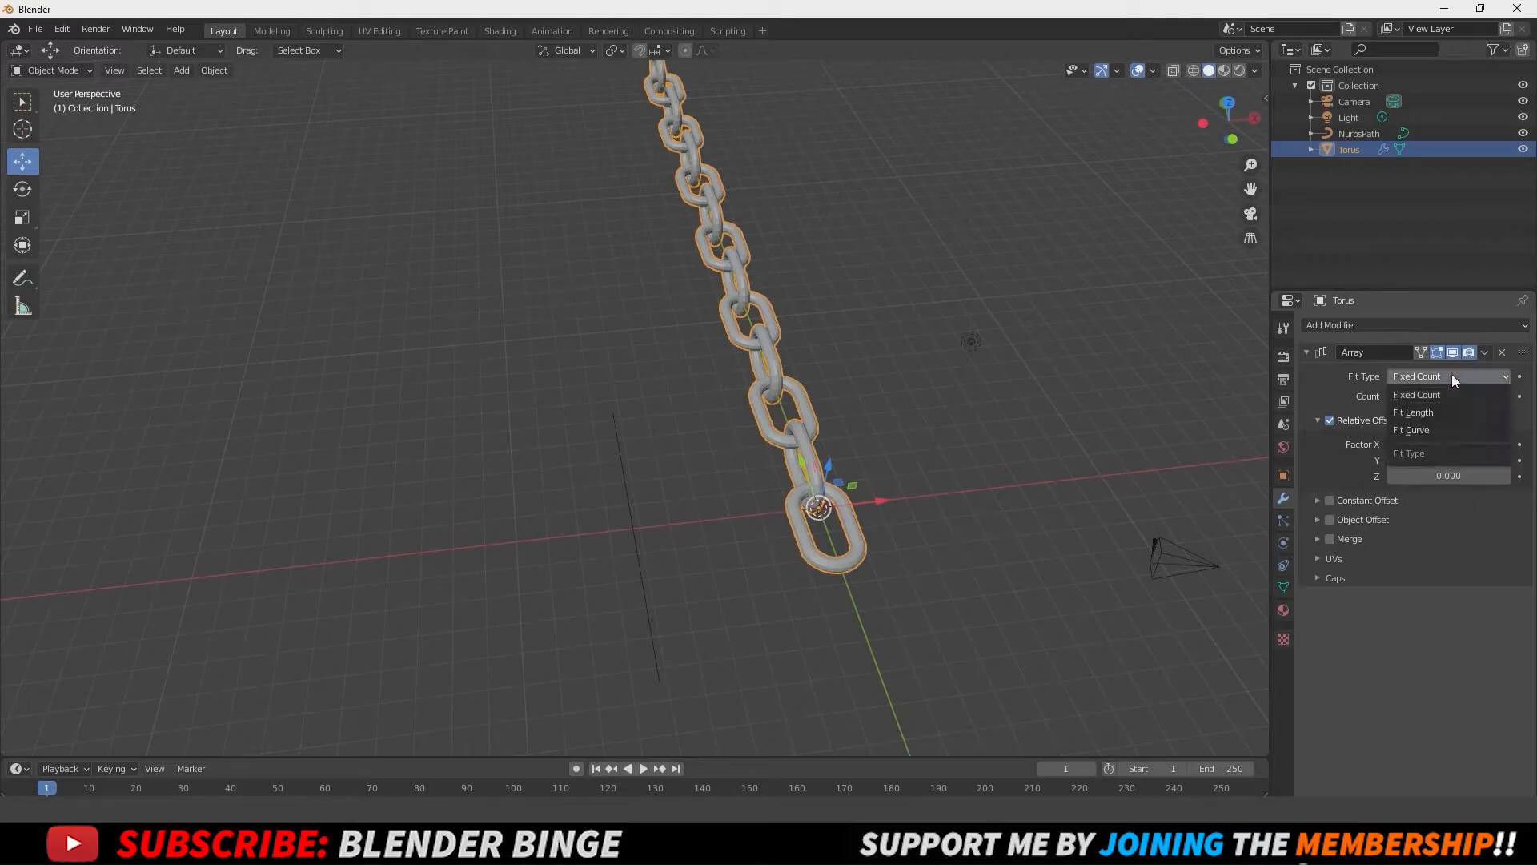
click(1410, 429)
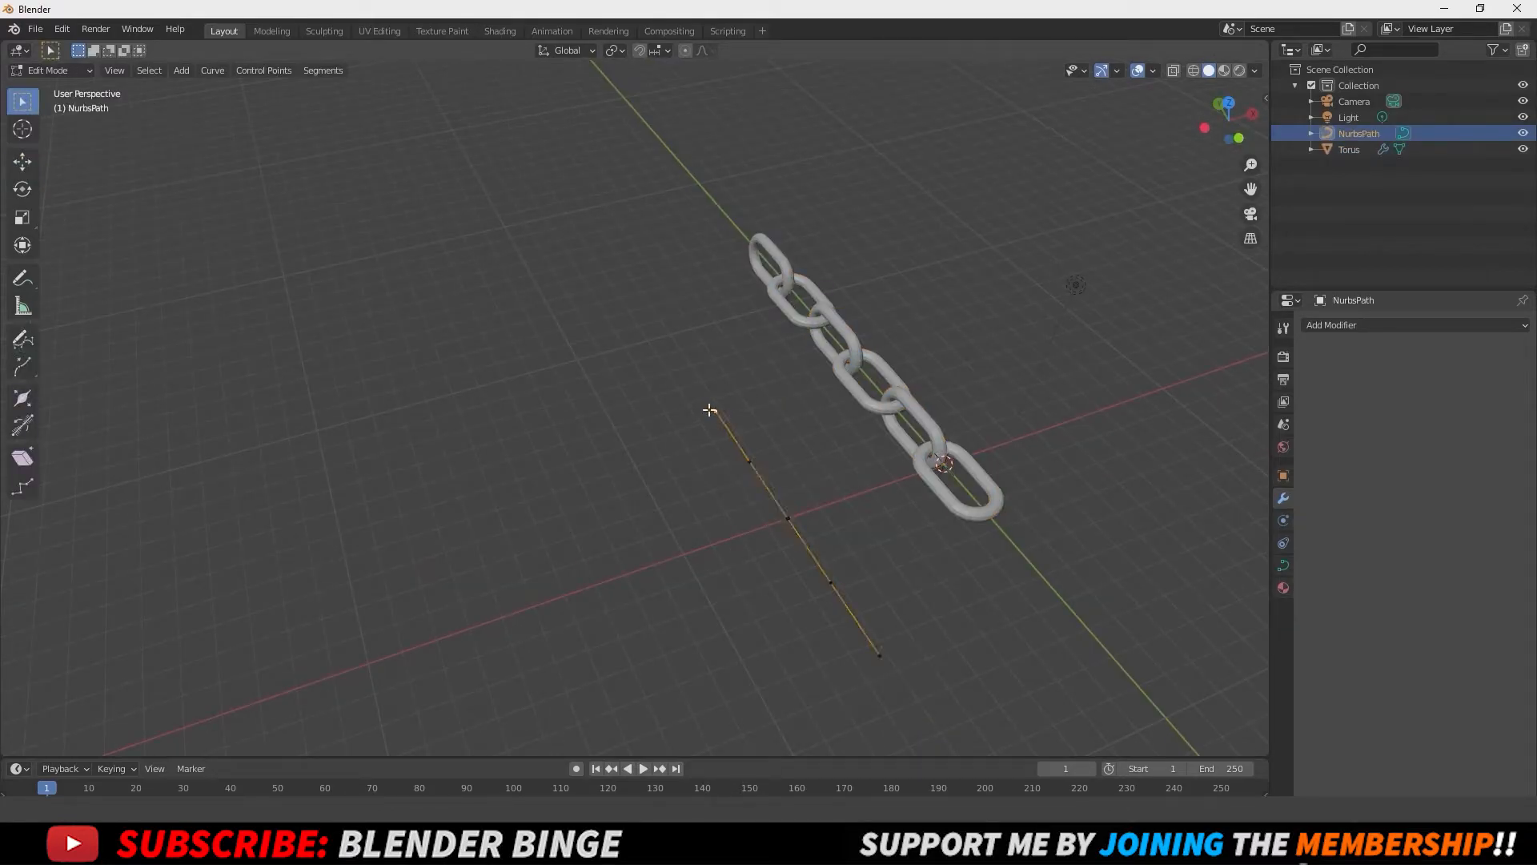
Step: Extrude two new control points to lengthen the path into a winding shape
key(e)
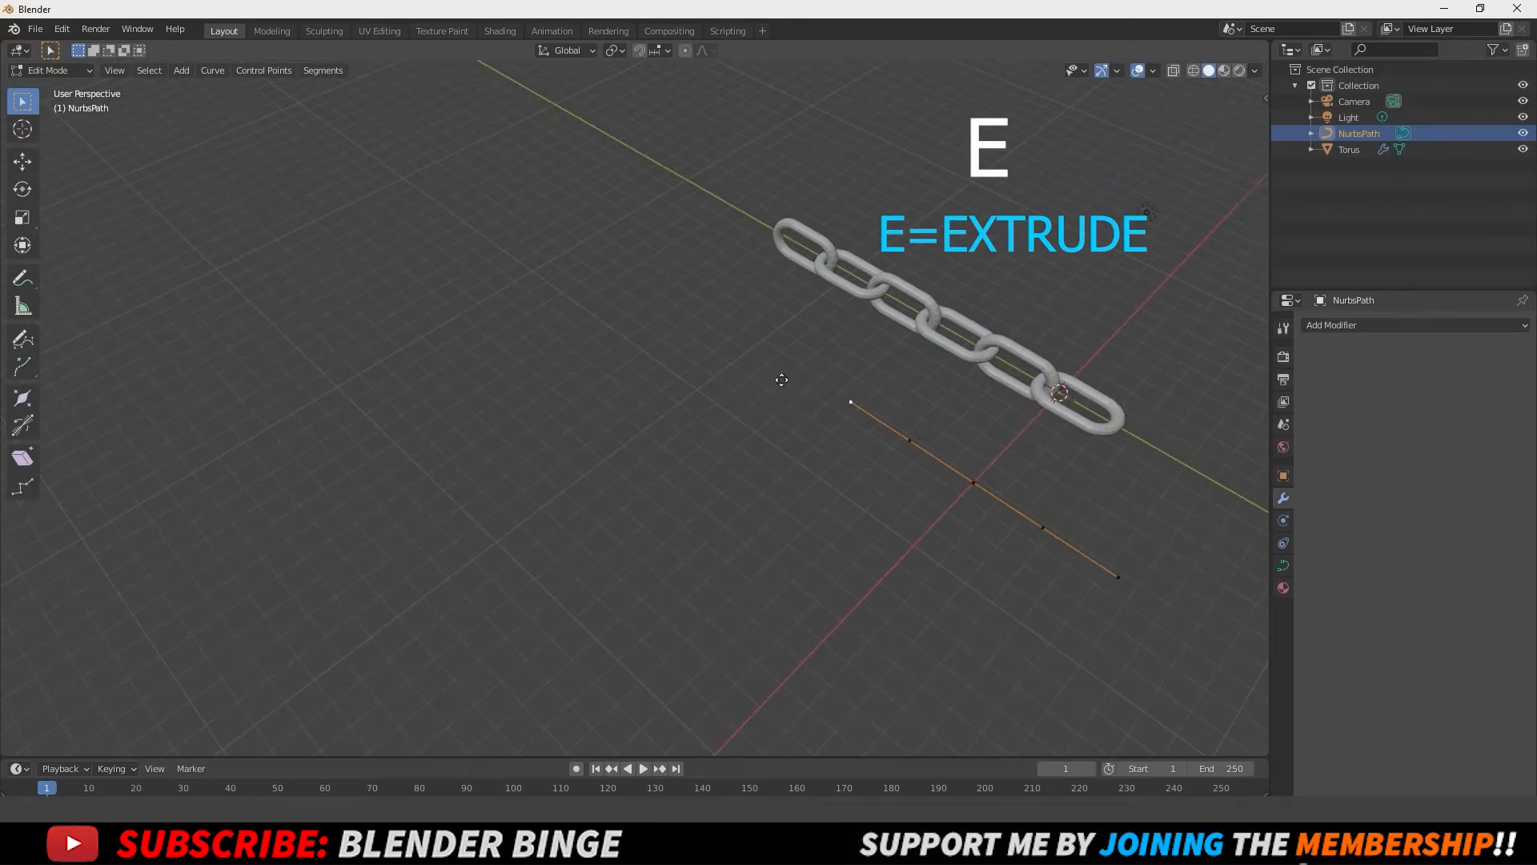
key(e)
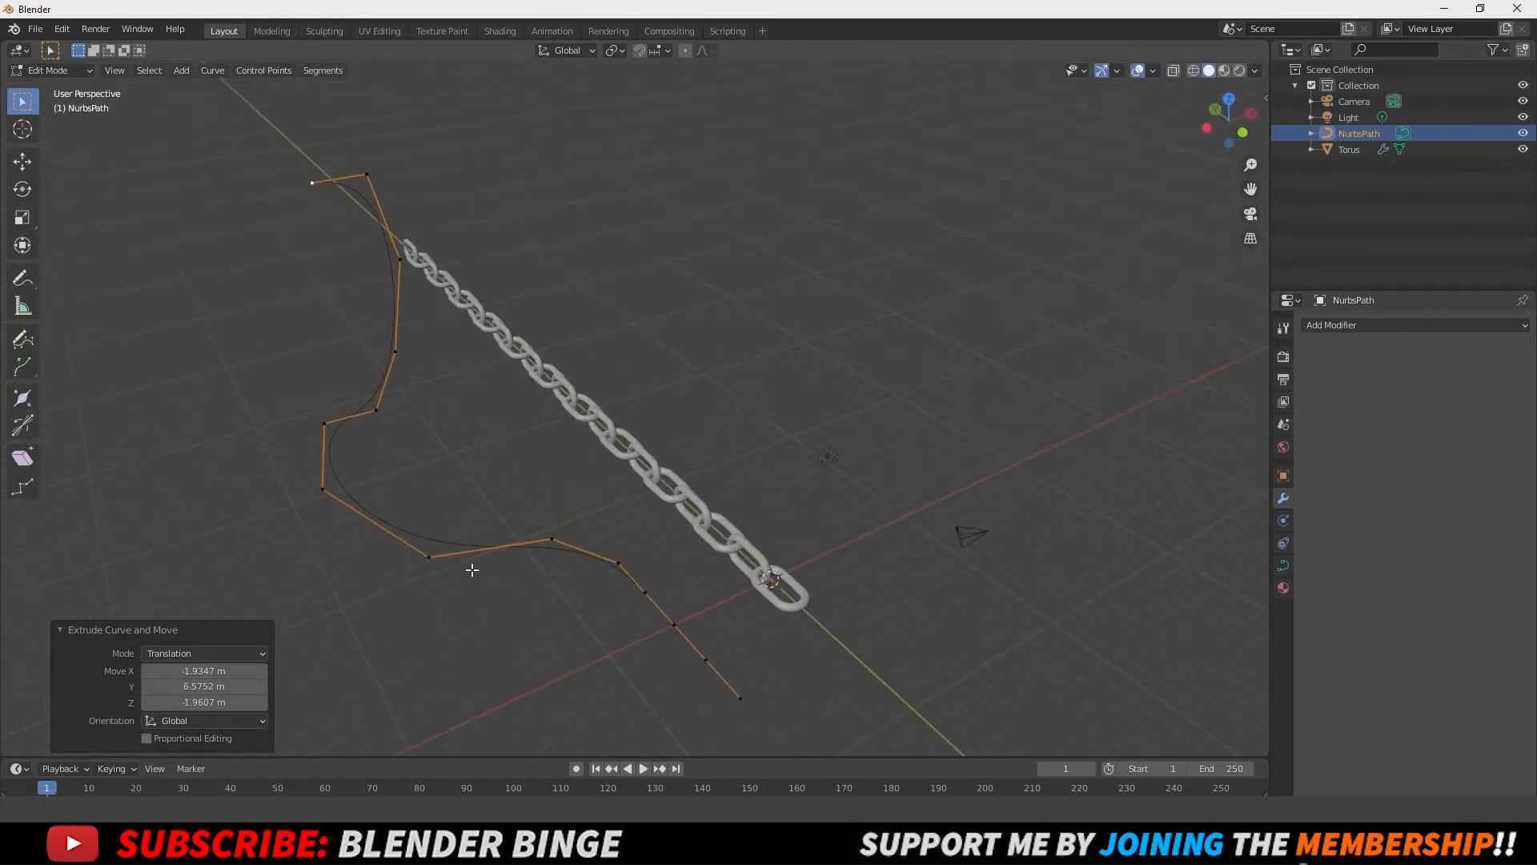
Step: Leave Edit Mode, select the Torus chain and add a Curve modifier targeting NurbsPath
key(Tab)
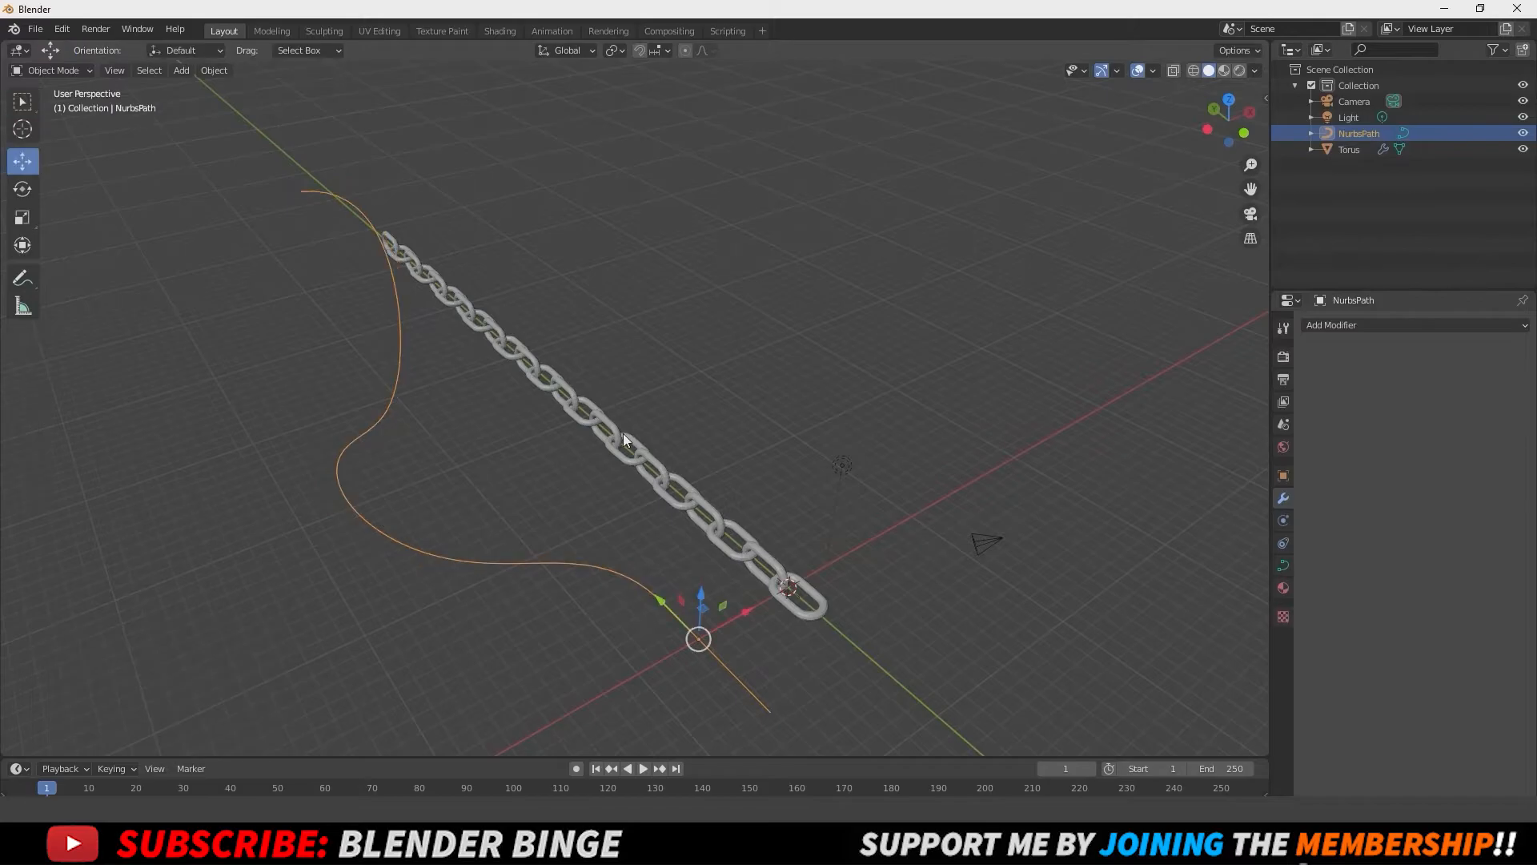
click(1349, 149)
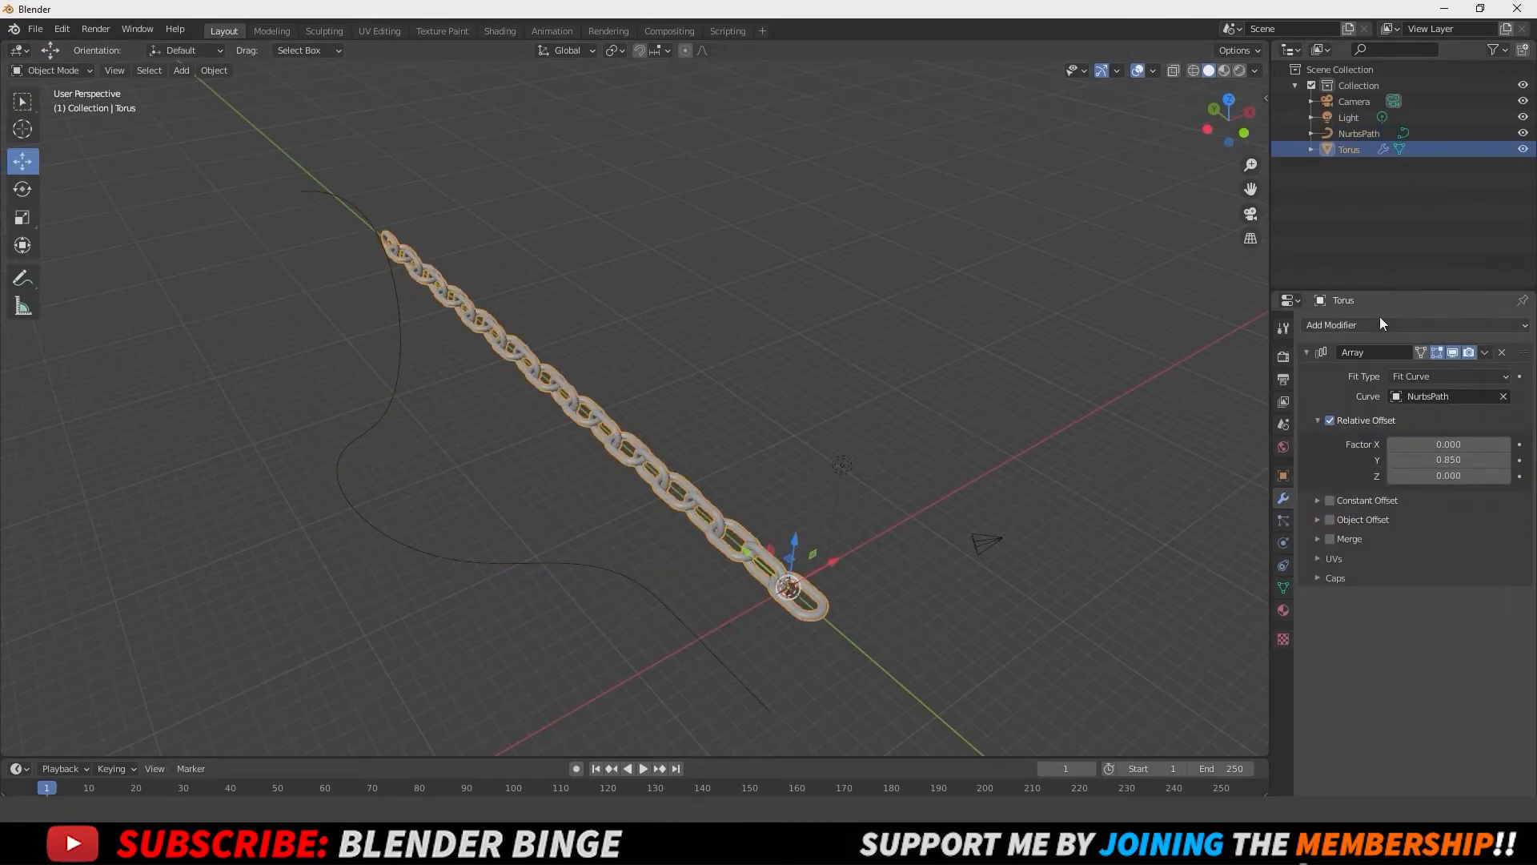
click(1361, 324)
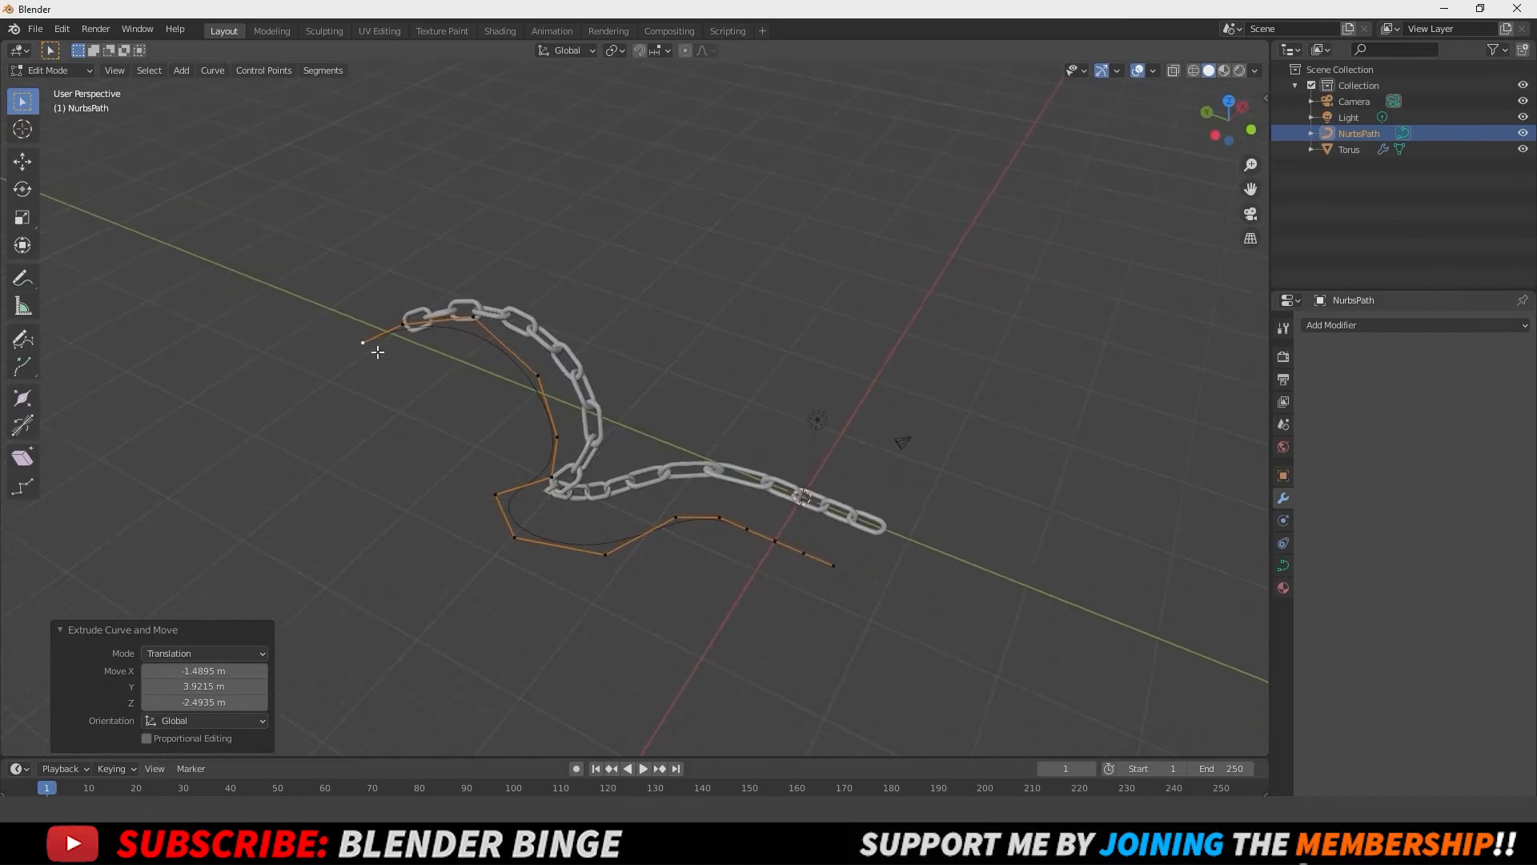
Step: Drag a new control point out to add another winding section to the path
drag(377, 351, 162, 525)
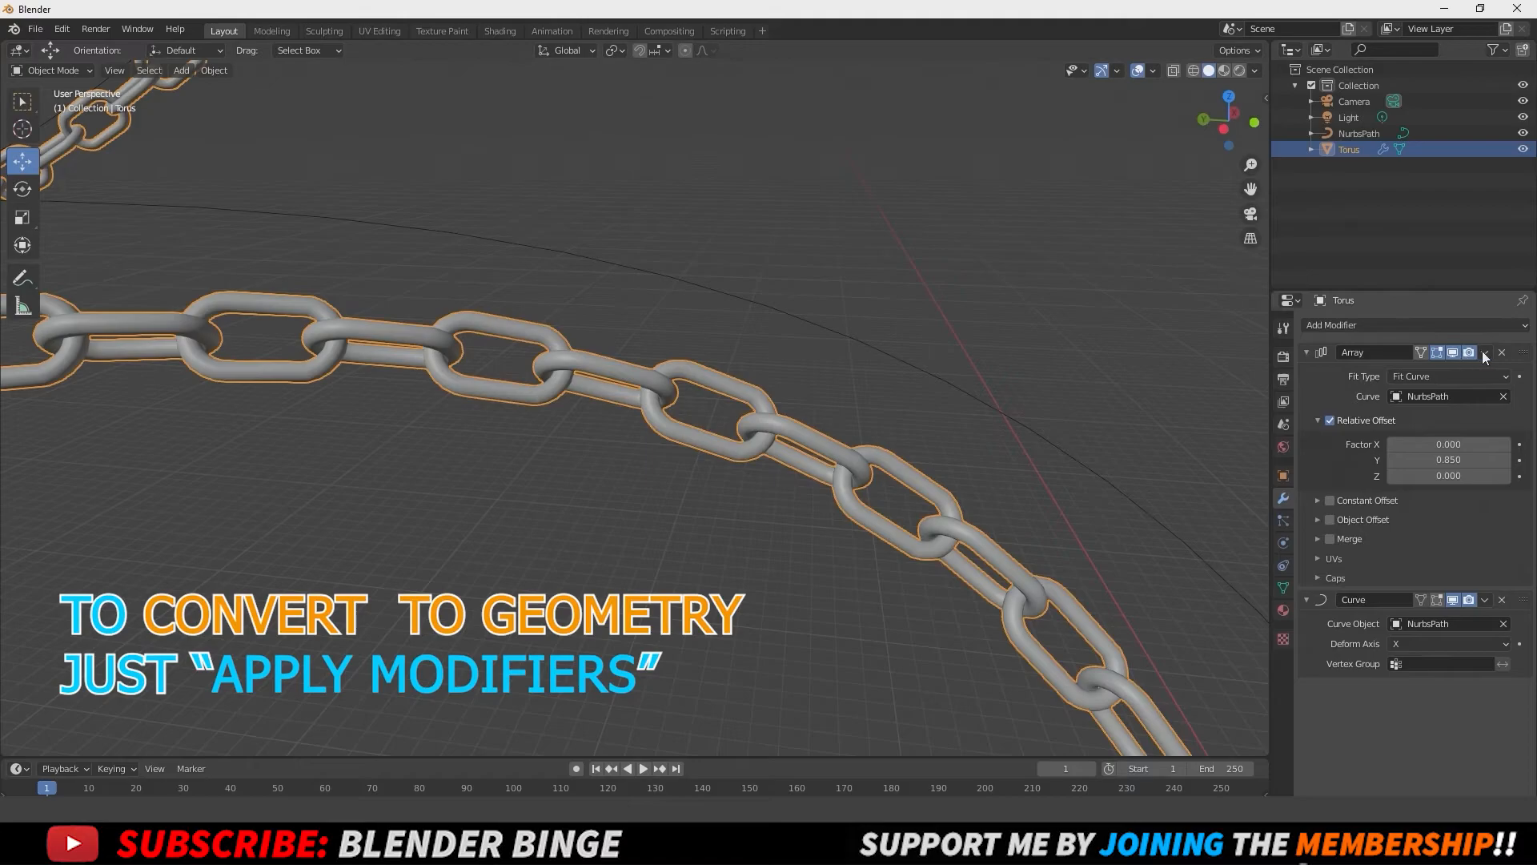
Step: Apply the Array then Curve modifiers as real geometry and select the path object
click(1483, 352)
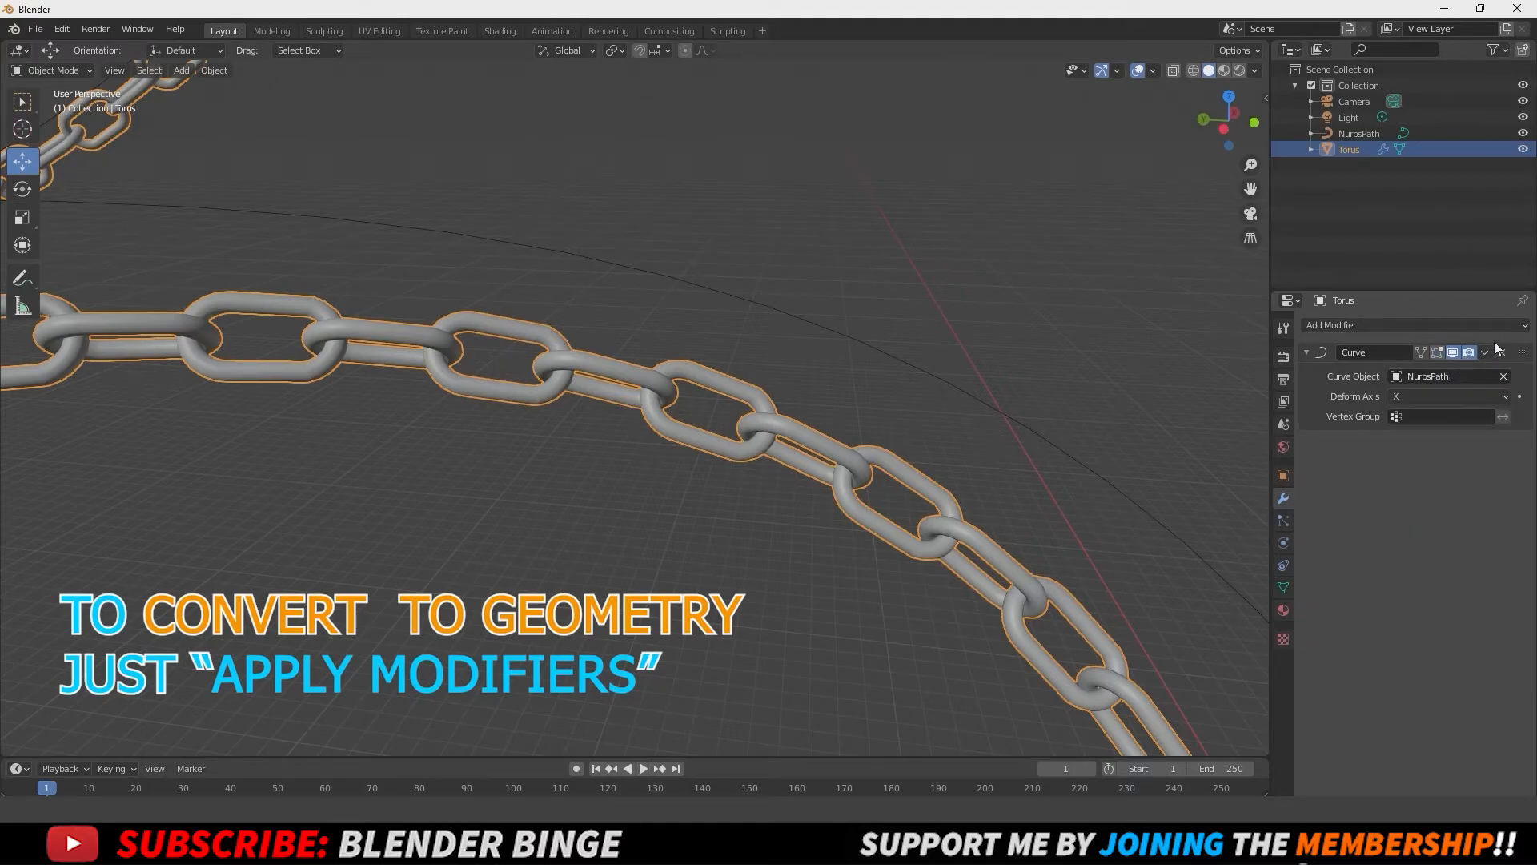
click(1483, 352)
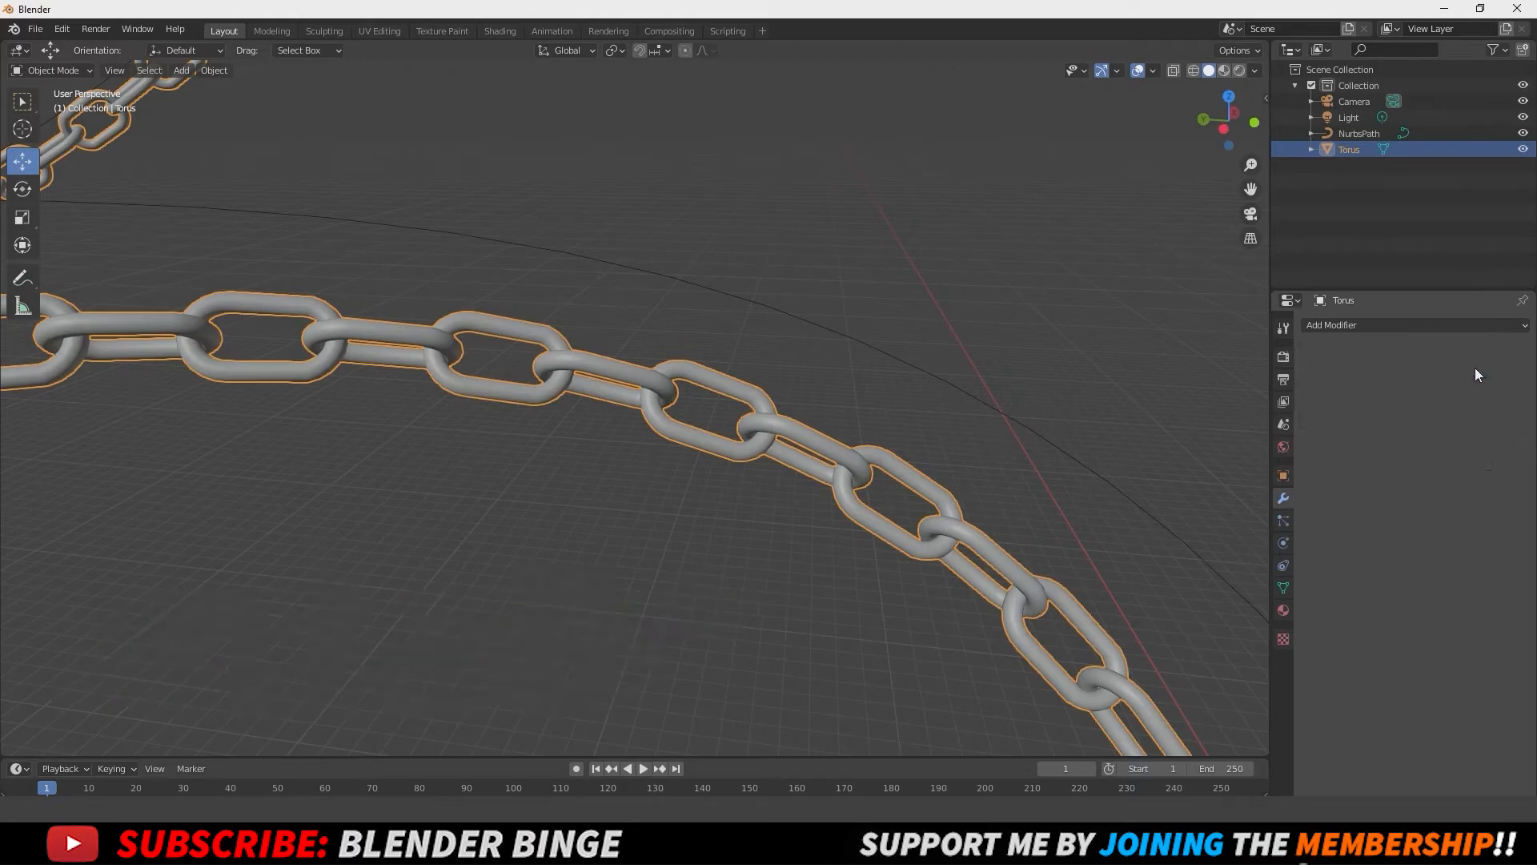
click(1361, 132)
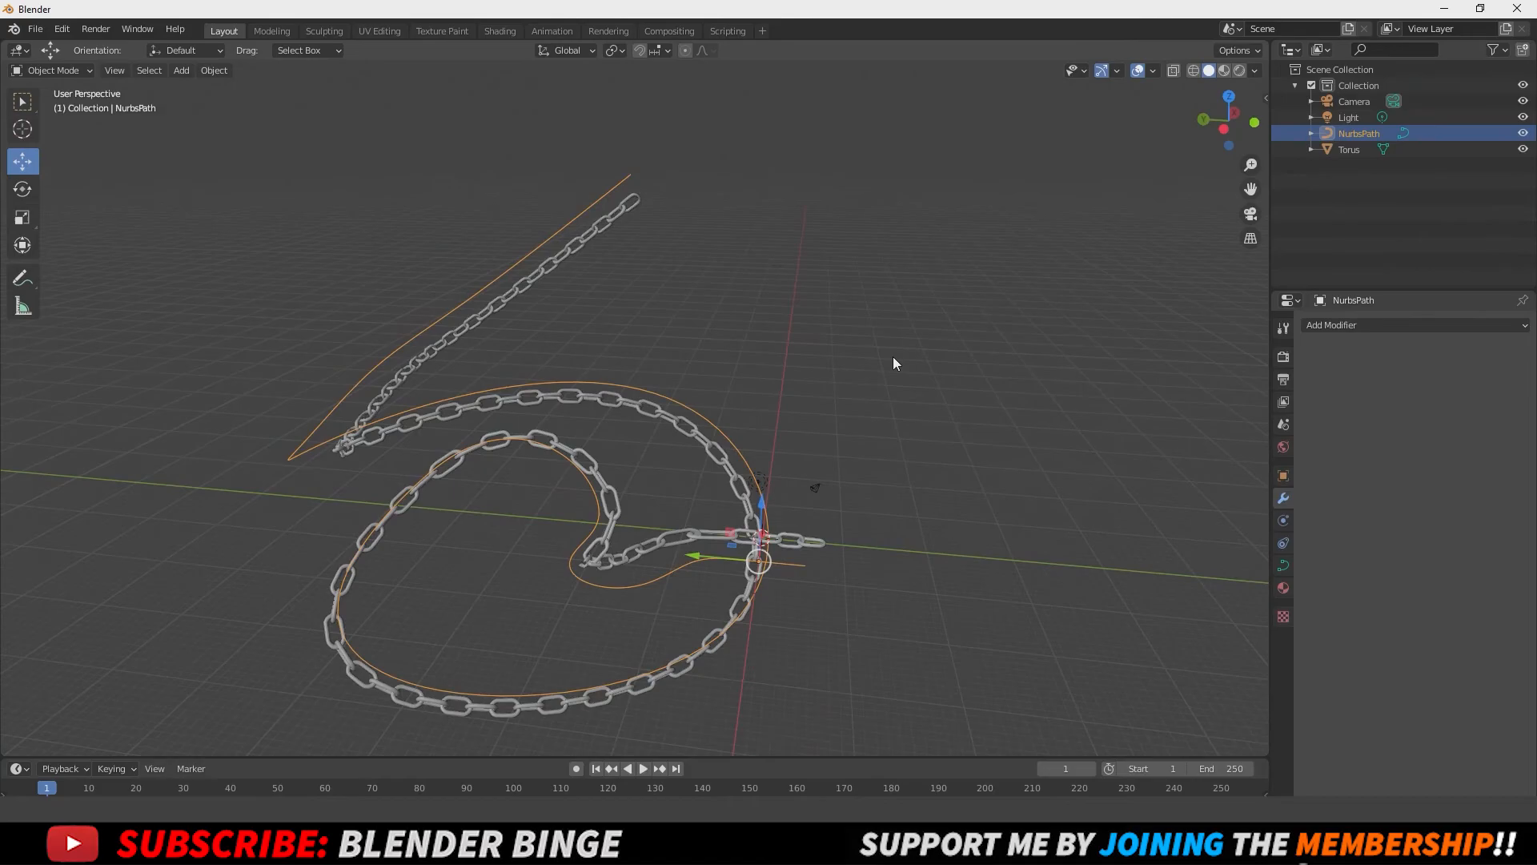
Step: Delete the NurbsPath curve, select the standalone chain mesh and enter Edit Mode on it
key(Tab)
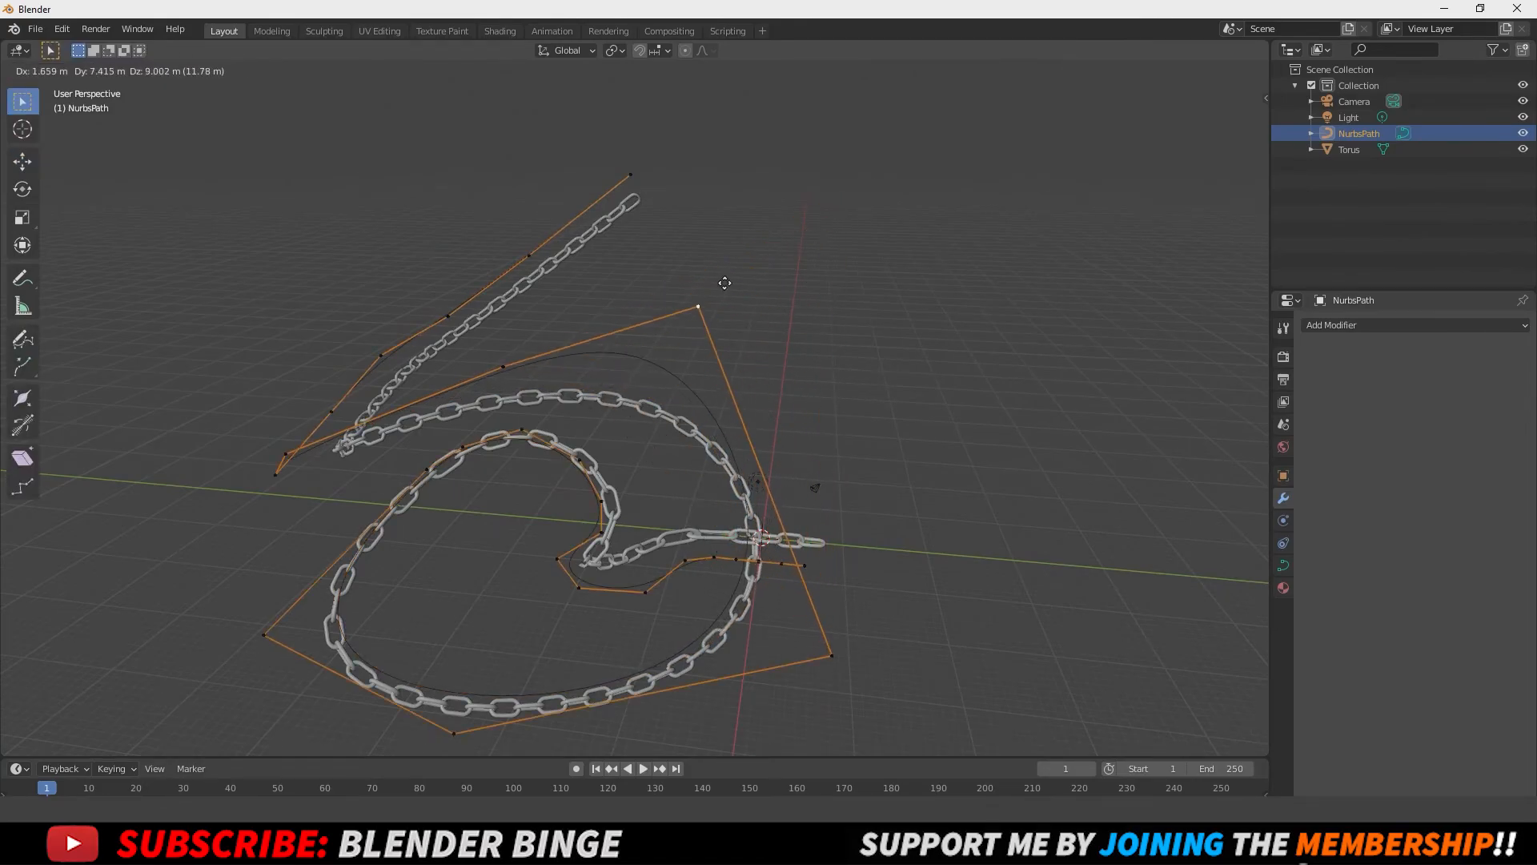
key(Tab)
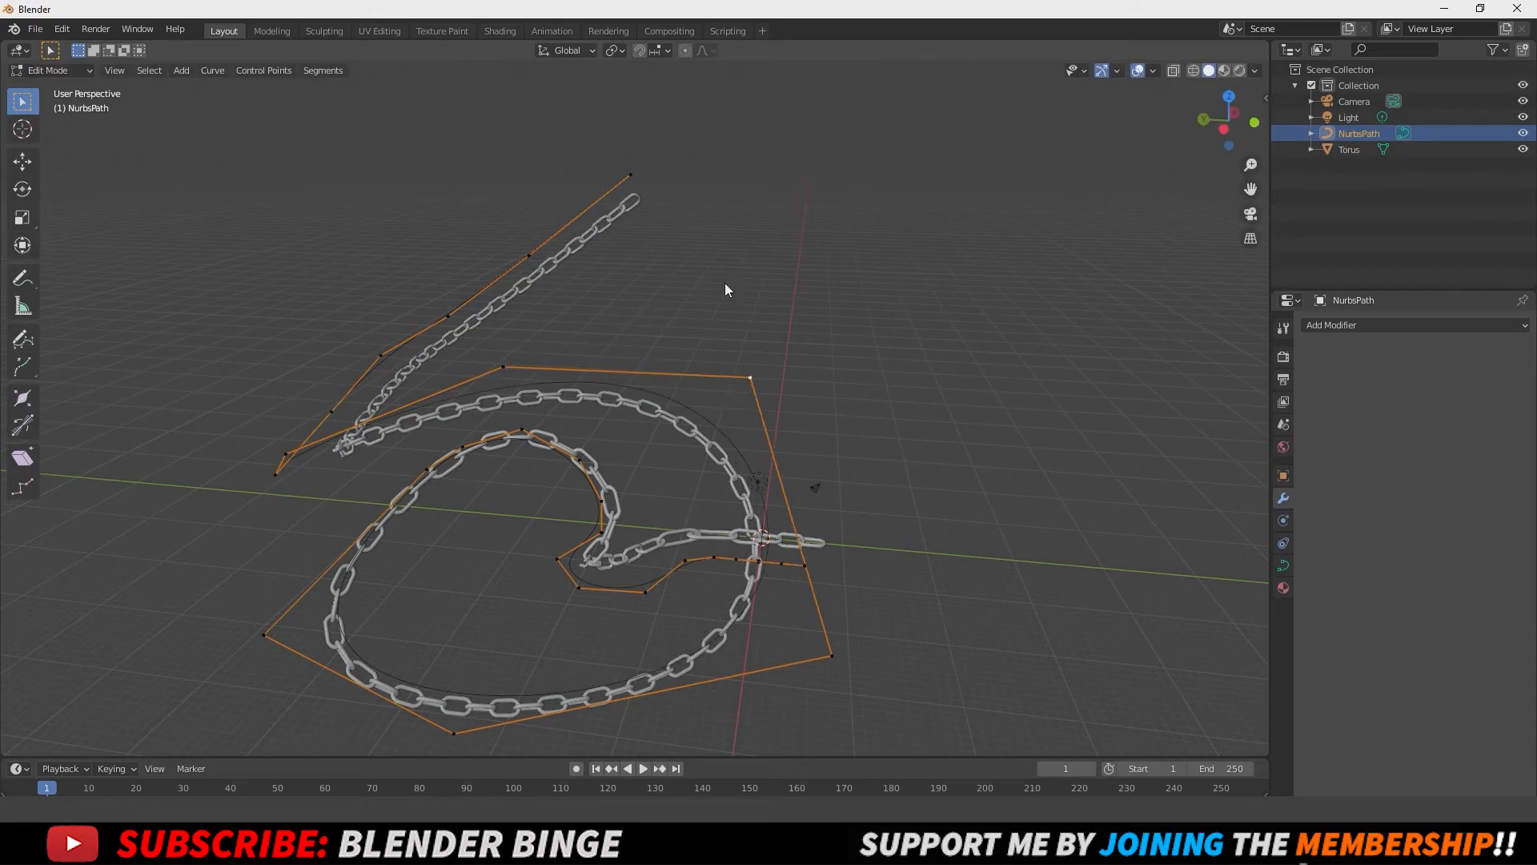
key(Tab)
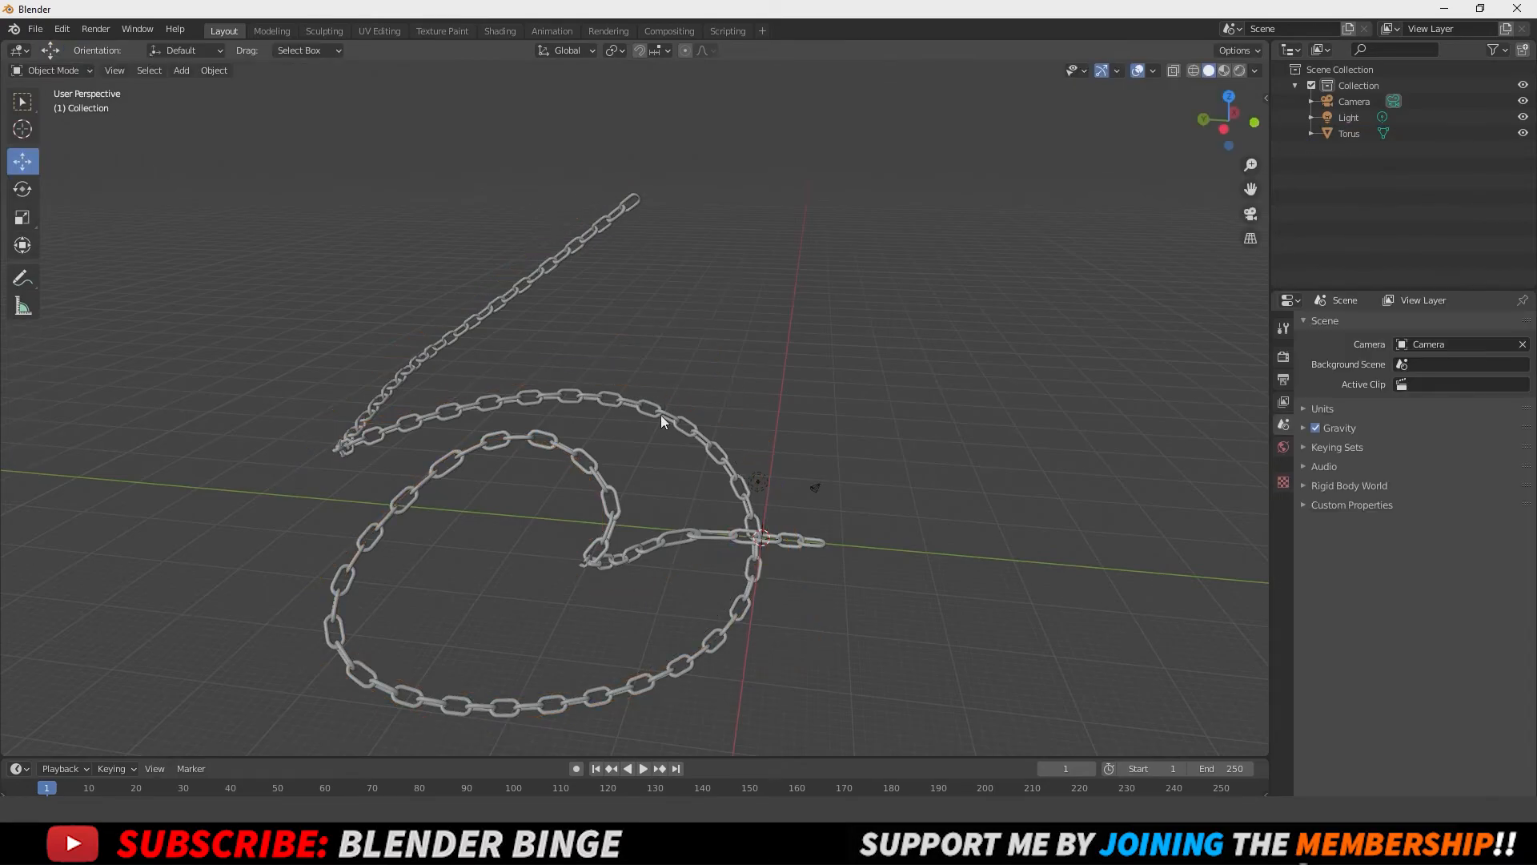
click(662, 422)
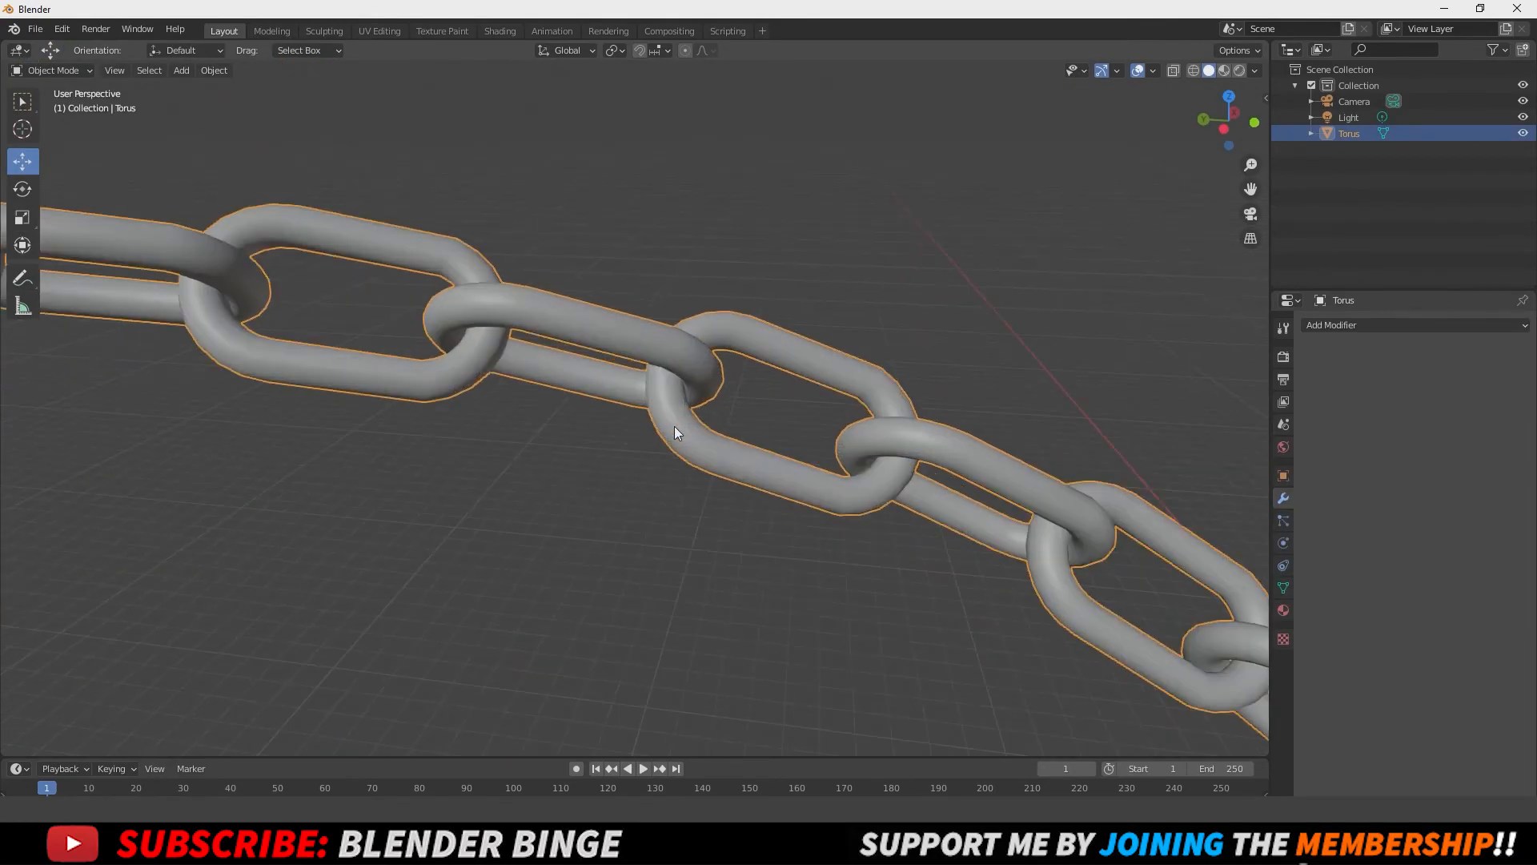
key(Tab)
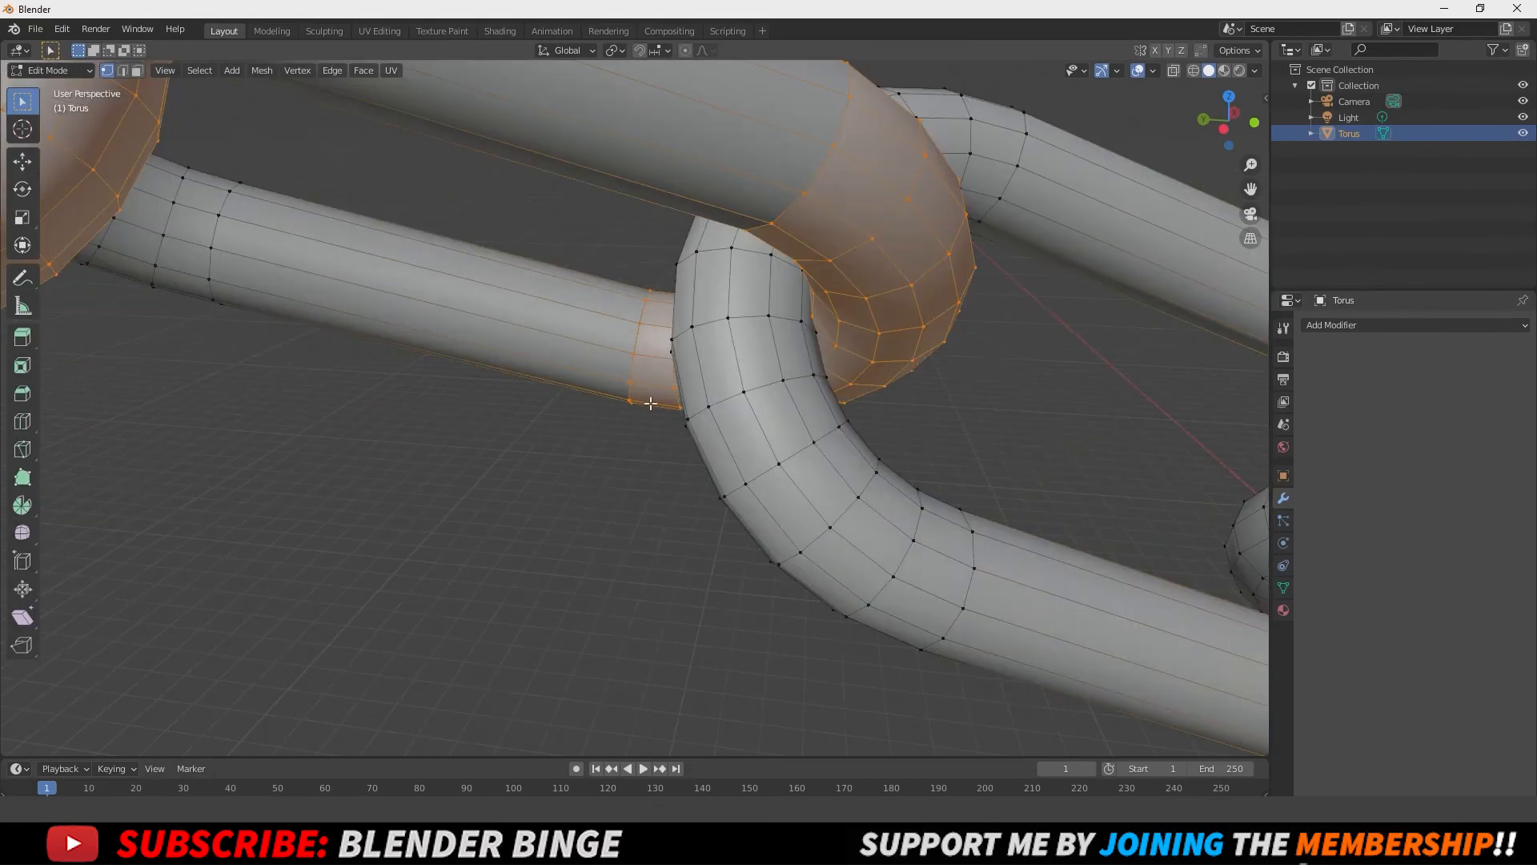